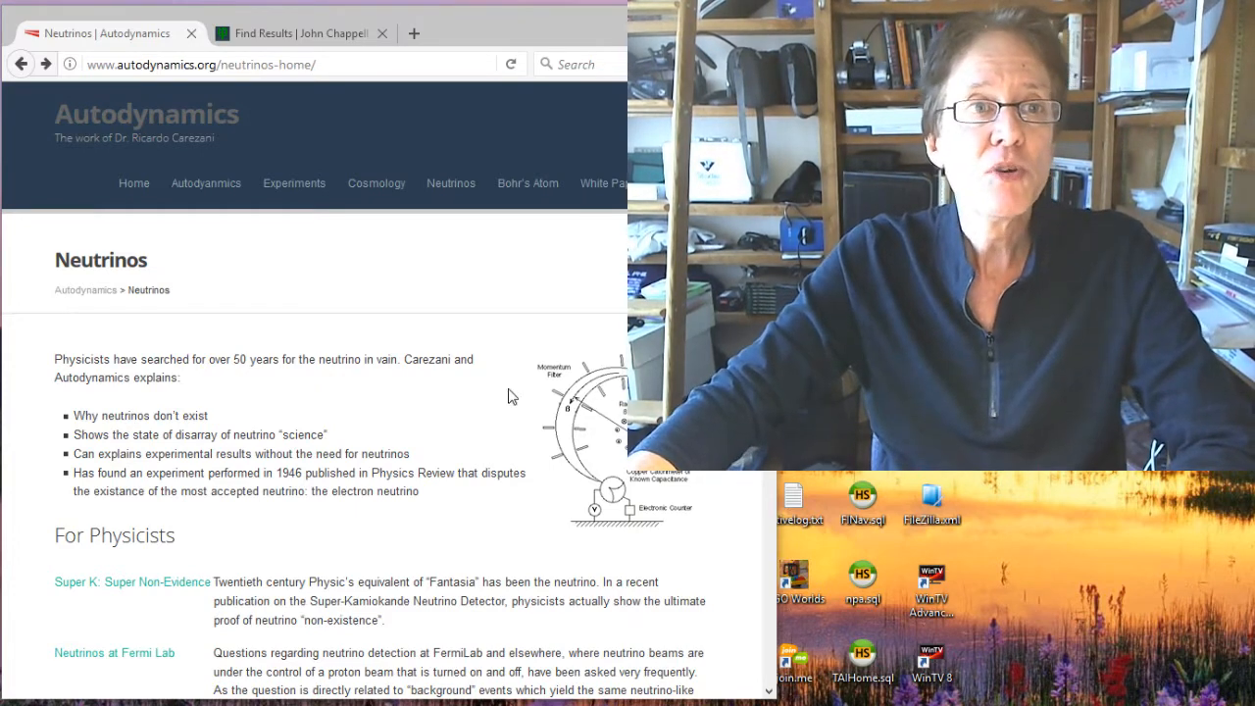
# Scroll the Neutrino Origin article down to the Original Radium E Experiment diagram on Ellis and Wooster
pyautogui.click(200, 63)
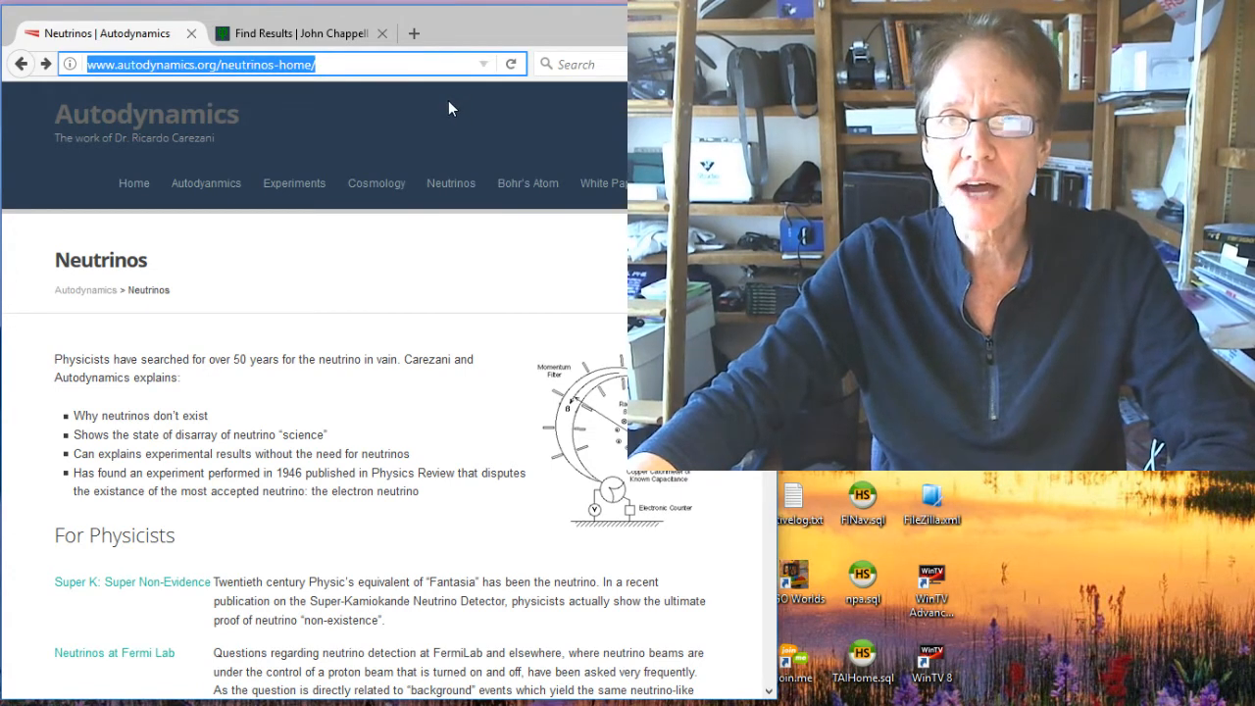
pyautogui.moveTo(462, 380)
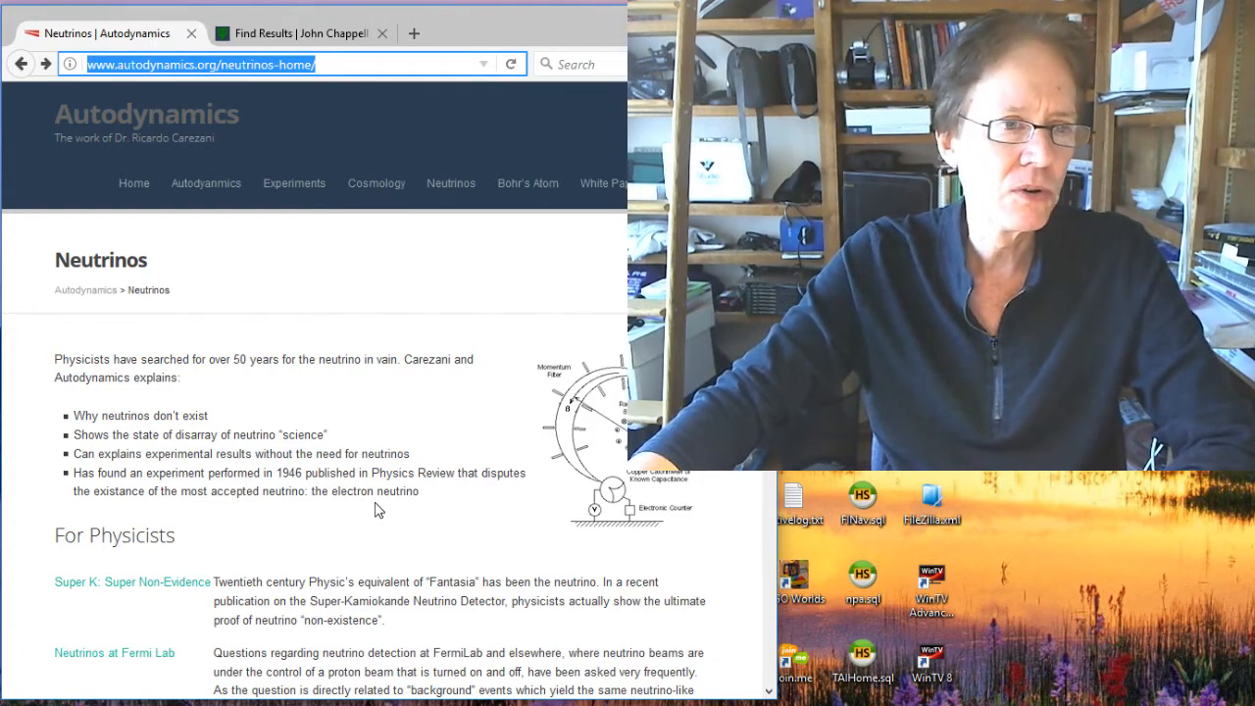
pyautogui.moveTo(363, 508)
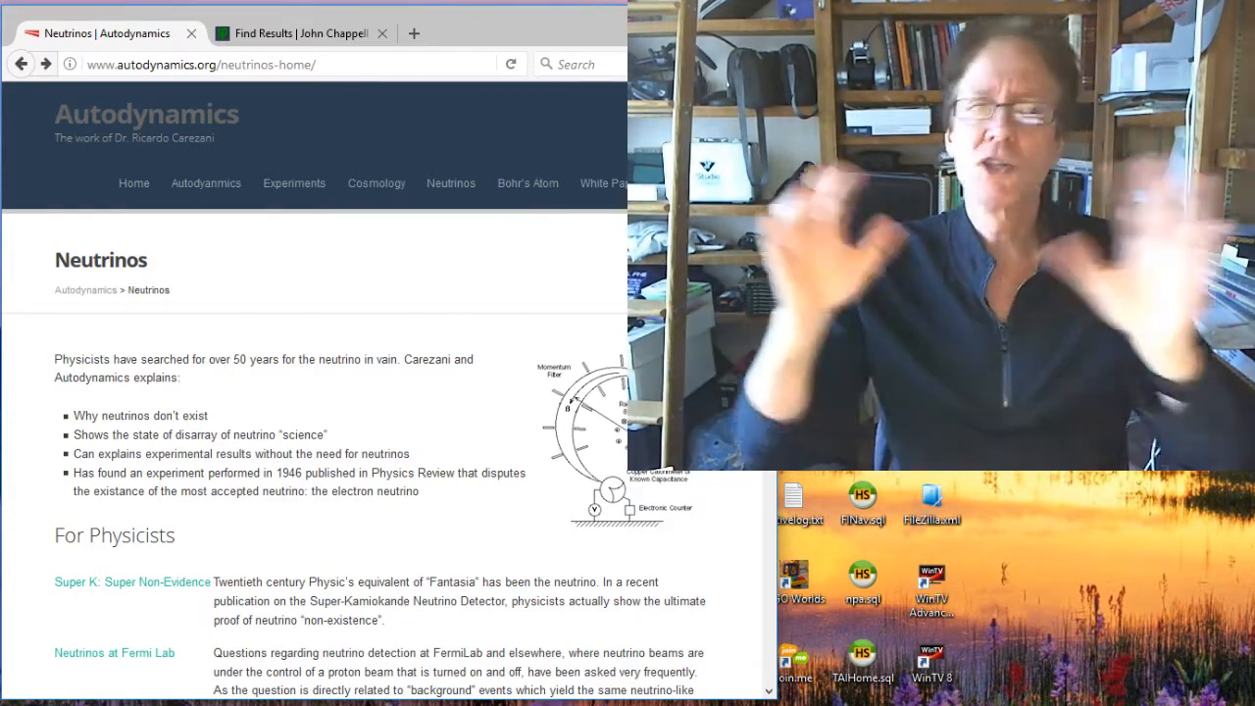
pyautogui.scroll(-3)
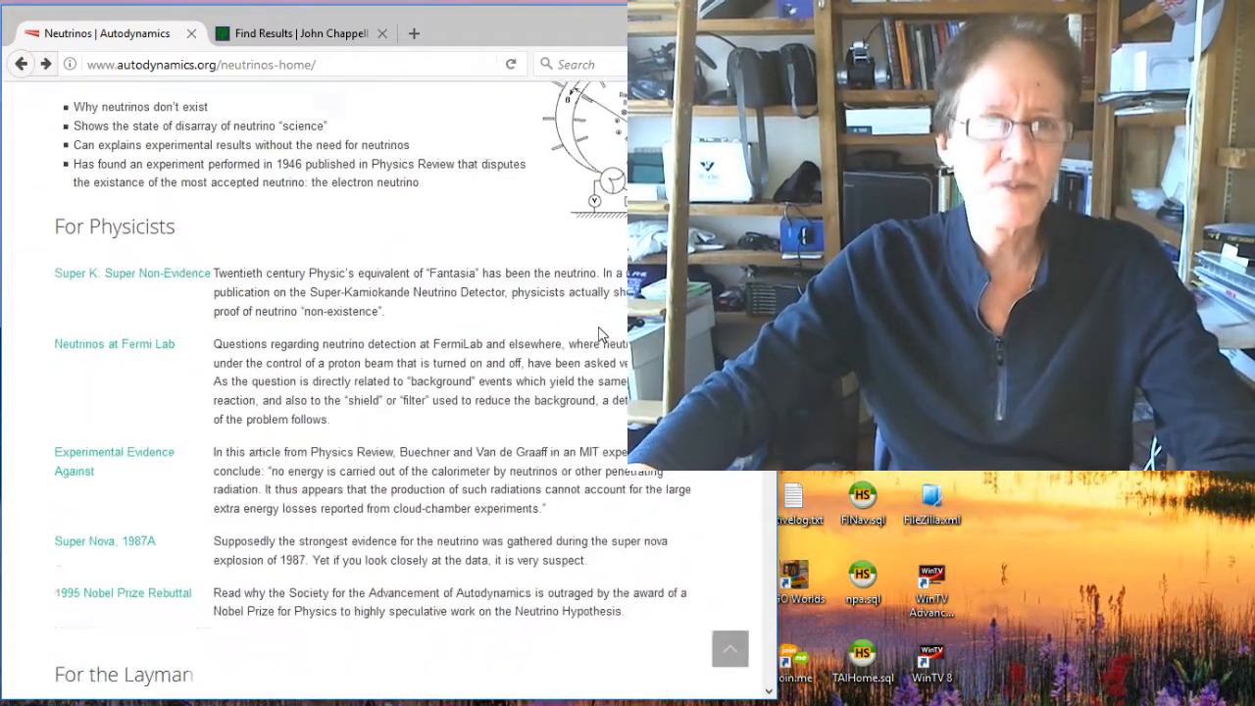
pyautogui.scroll(-3)
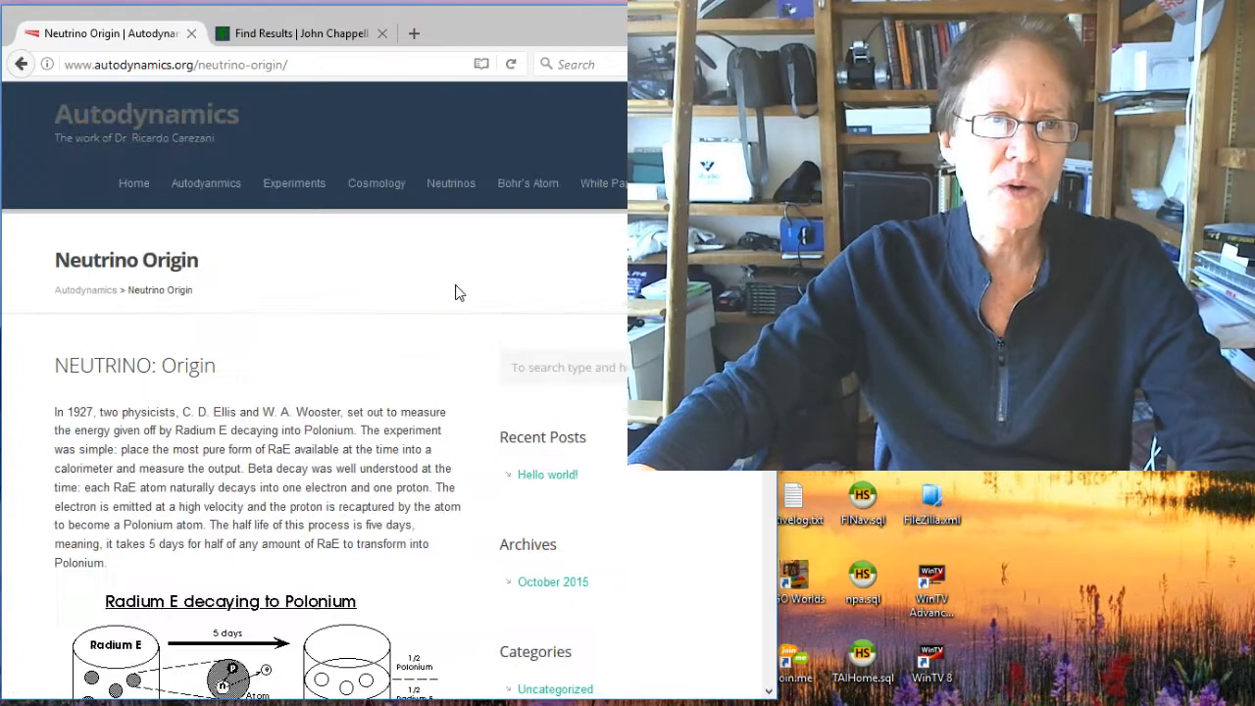
pyautogui.scroll(-3)
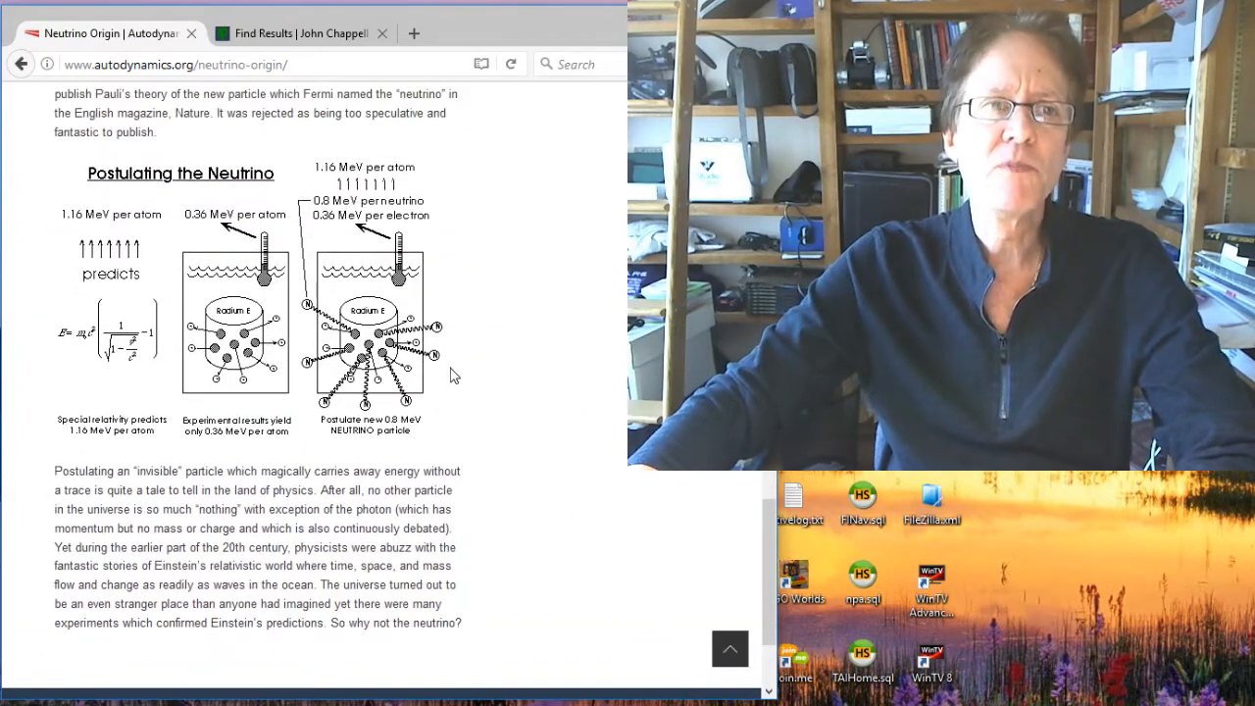
pyautogui.moveTo(537, 573)
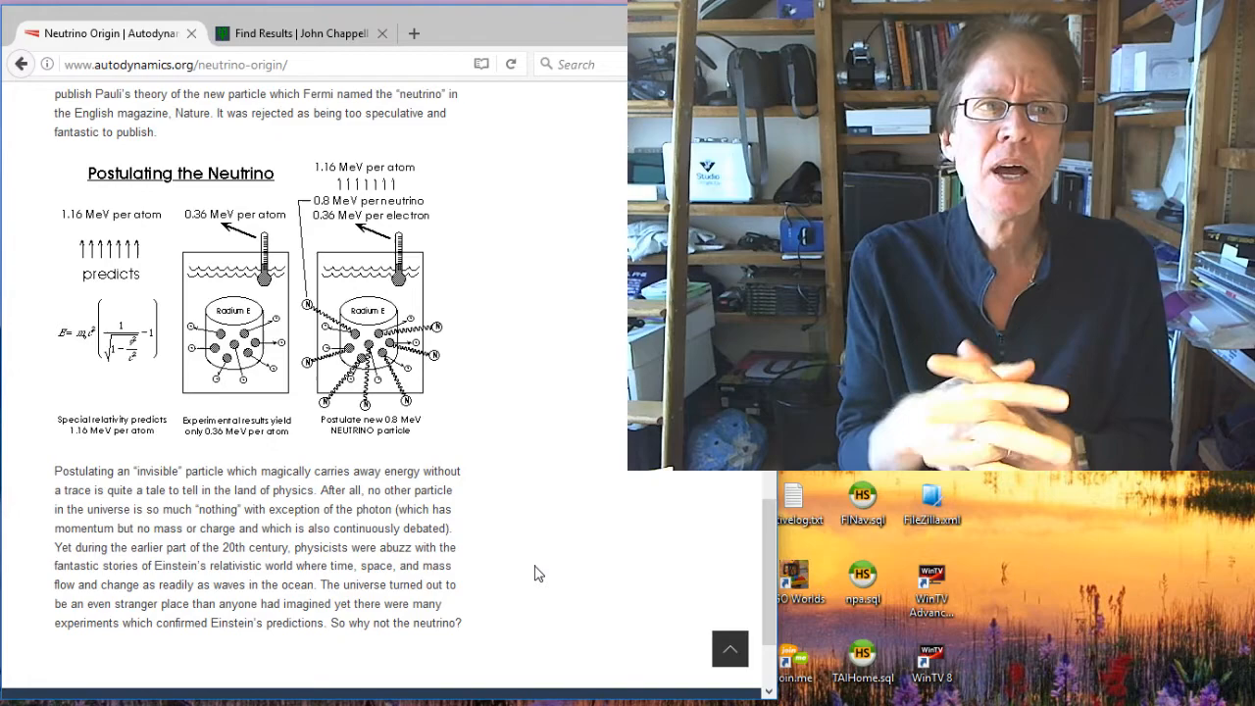
pyautogui.scroll(-3)
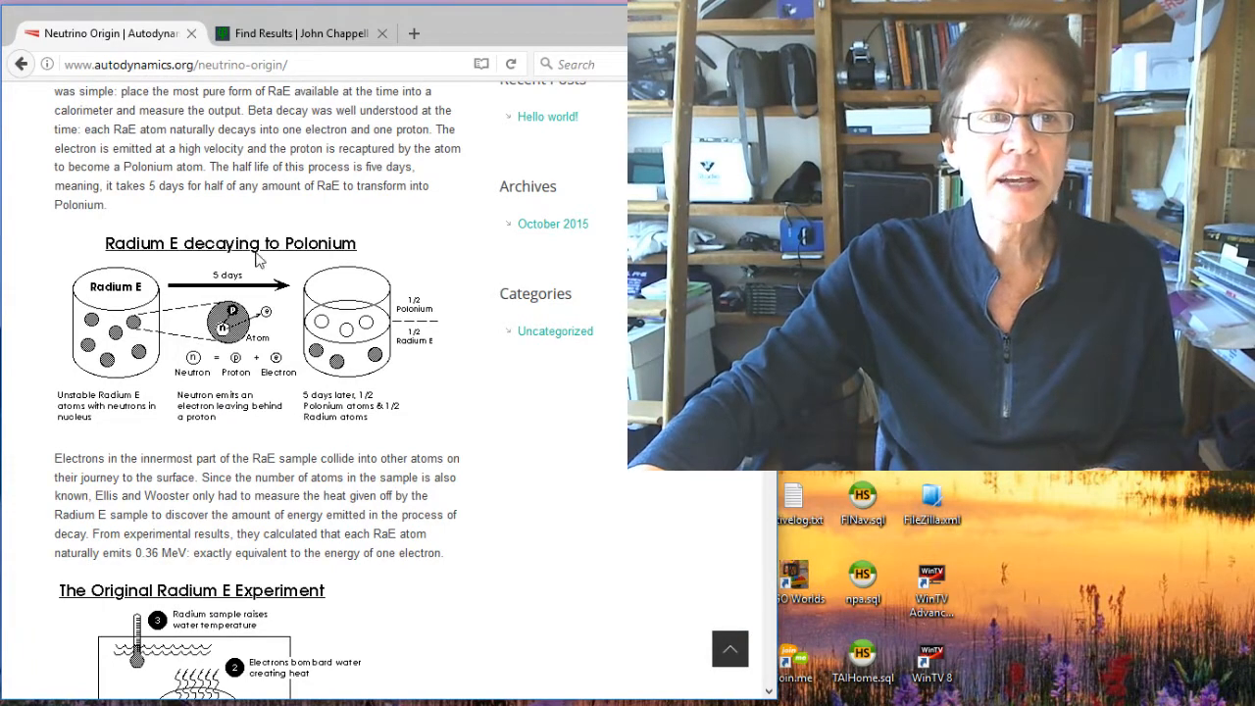
pyautogui.moveTo(343, 360)
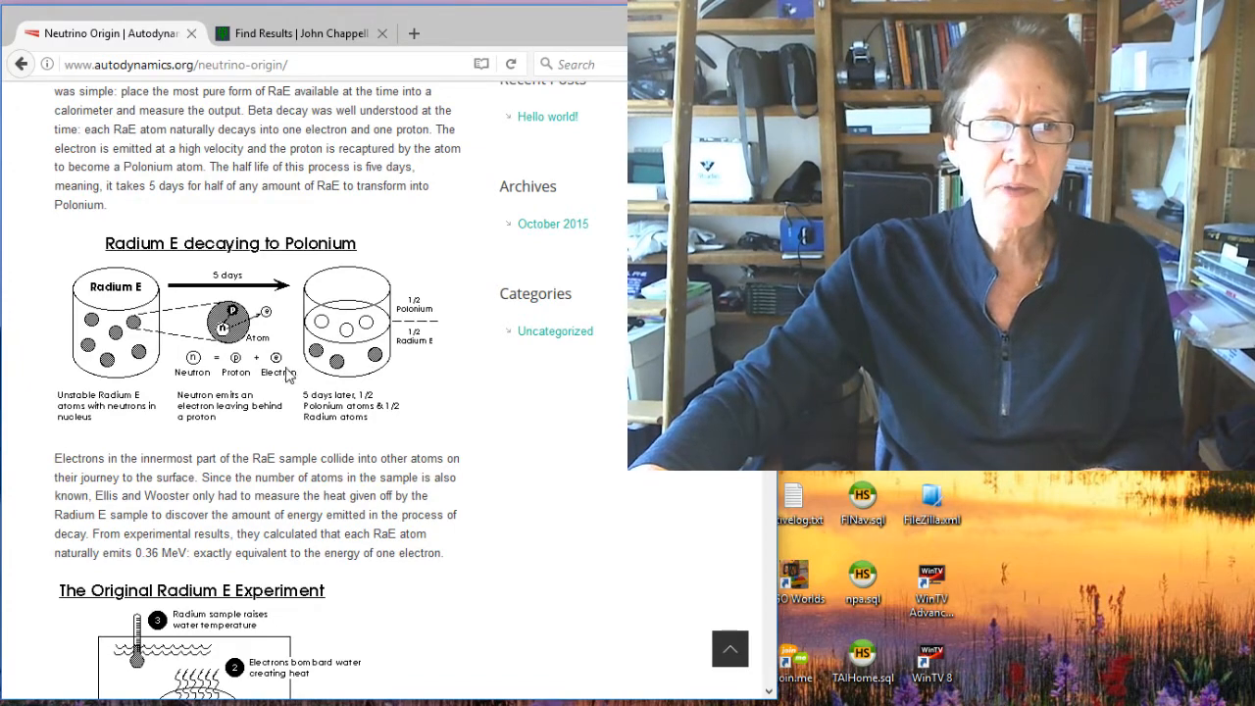
pyautogui.scroll(3)
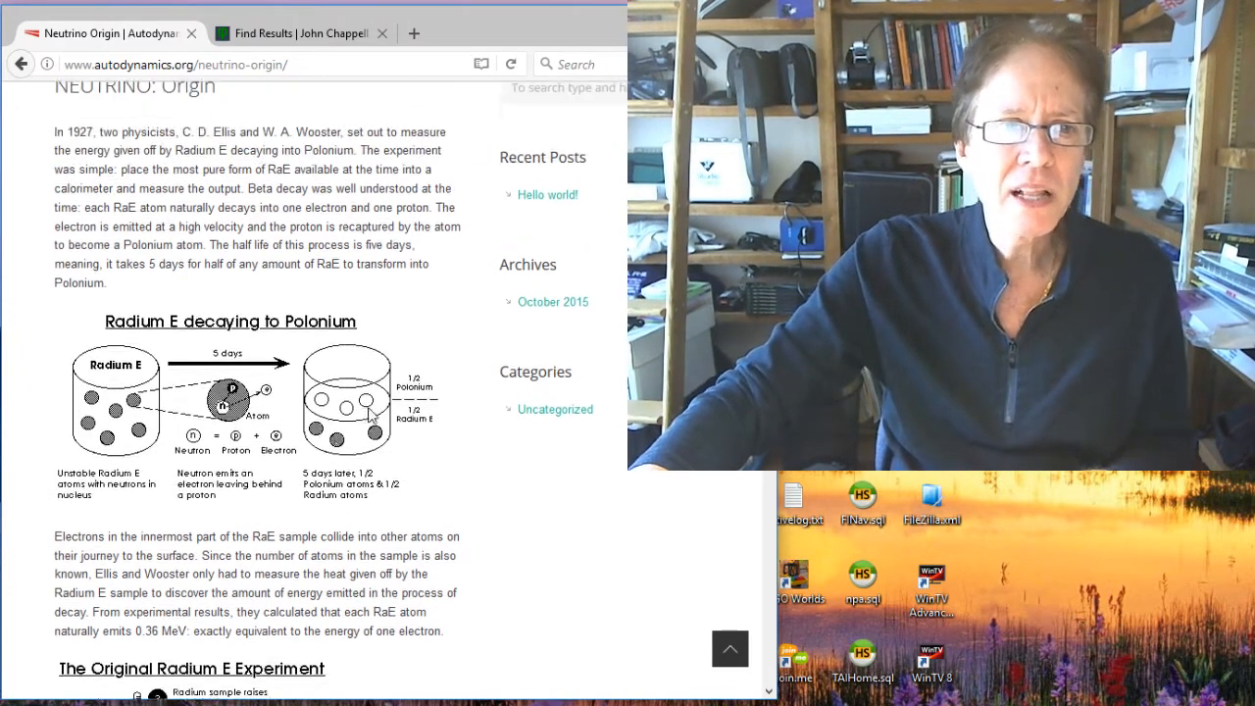
pyautogui.scroll(-3)
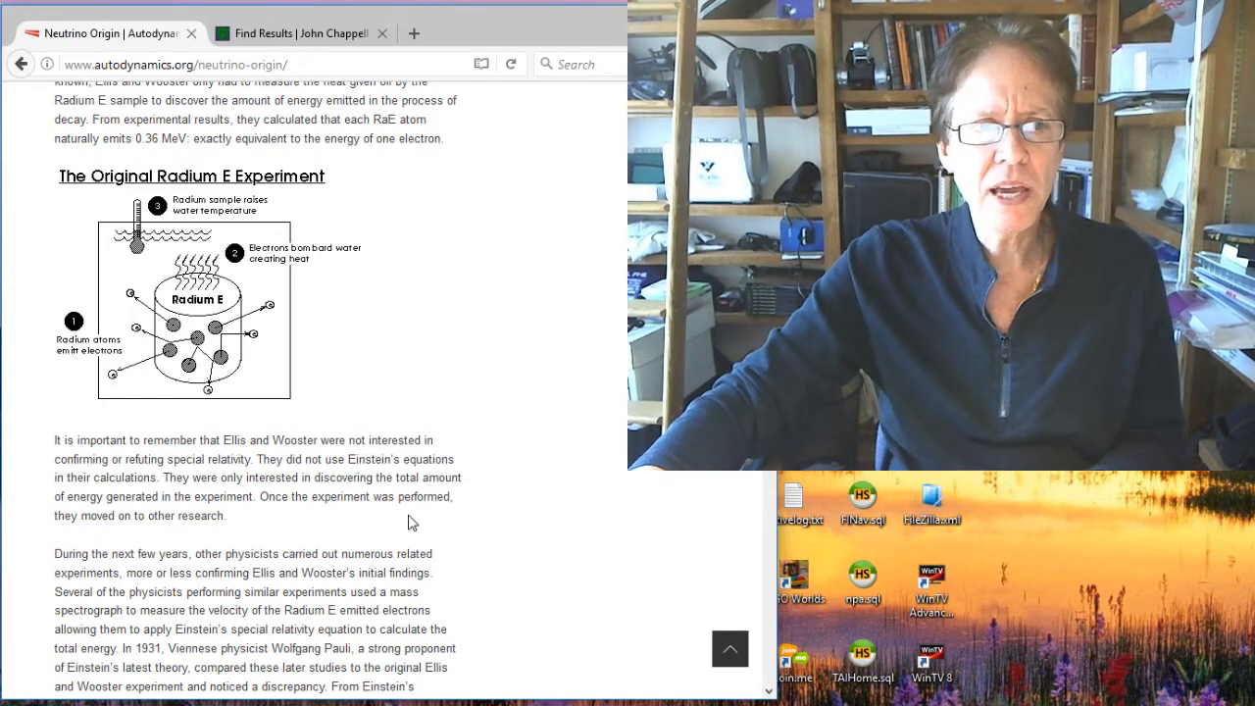
# Read down to the Postulating the Neutrino section, then scroll back to the article's introduction
pyautogui.scroll(-3)
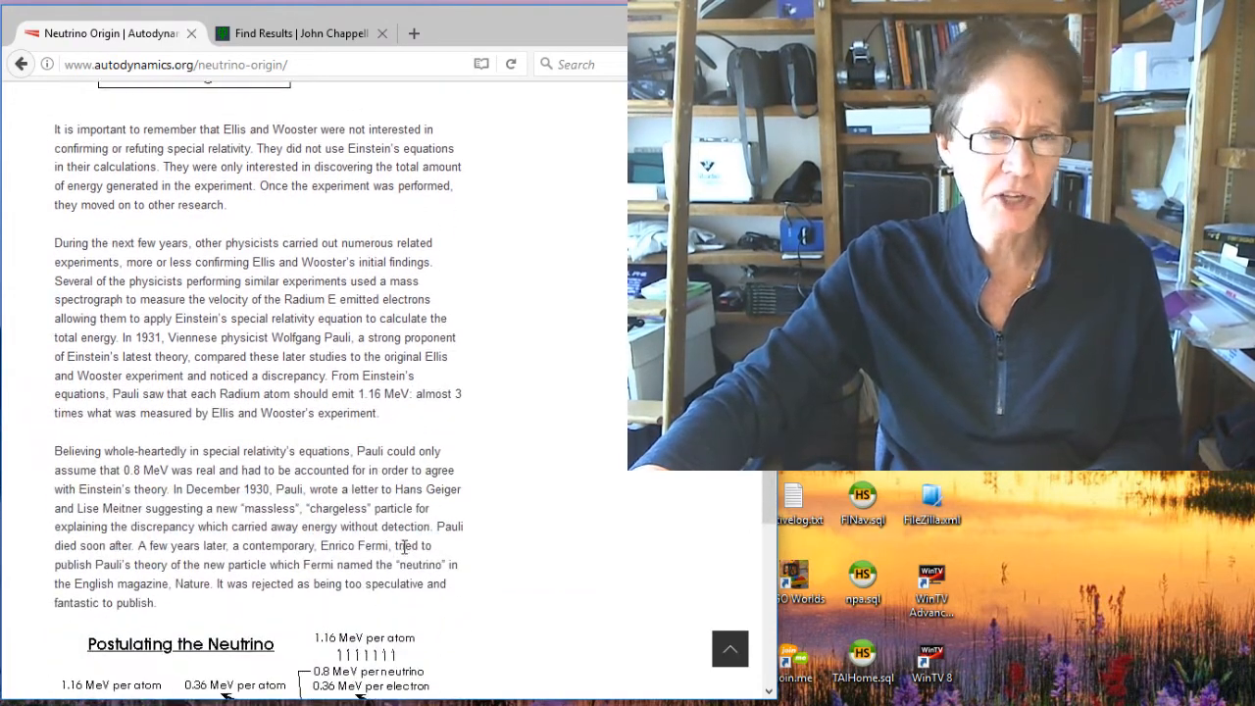
pyautogui.scroll(-3)
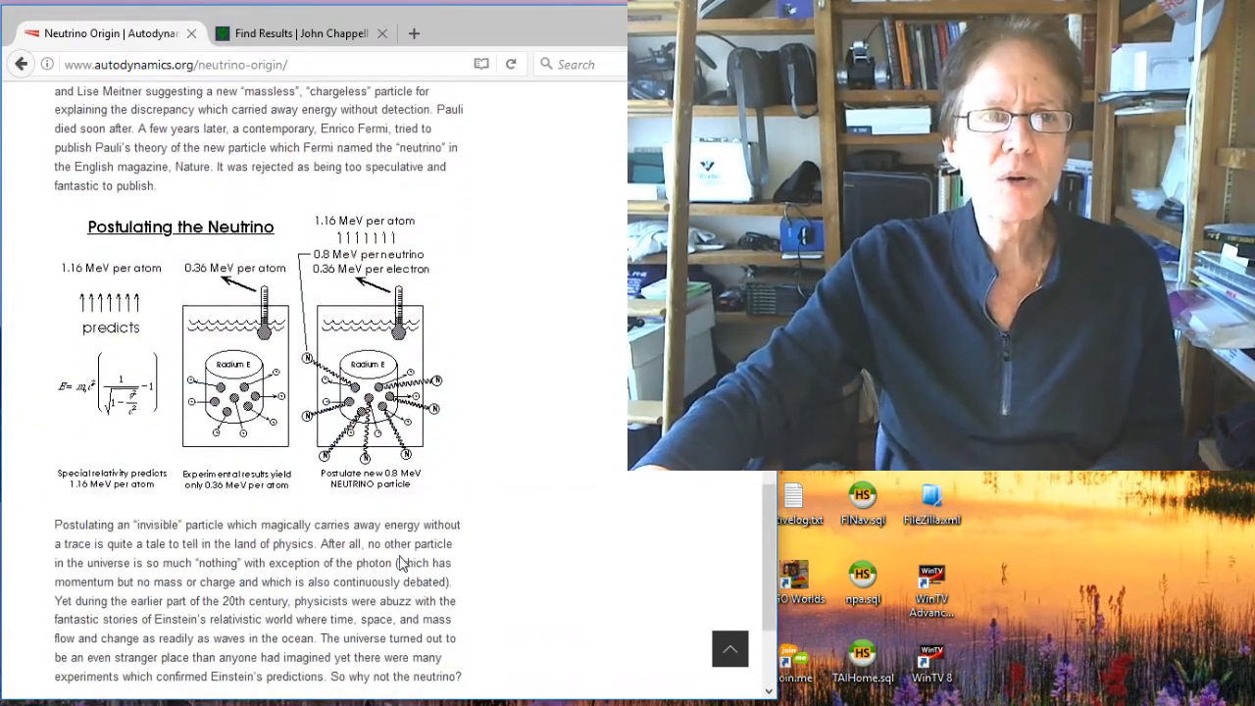
pyautogui.scroll(-3)
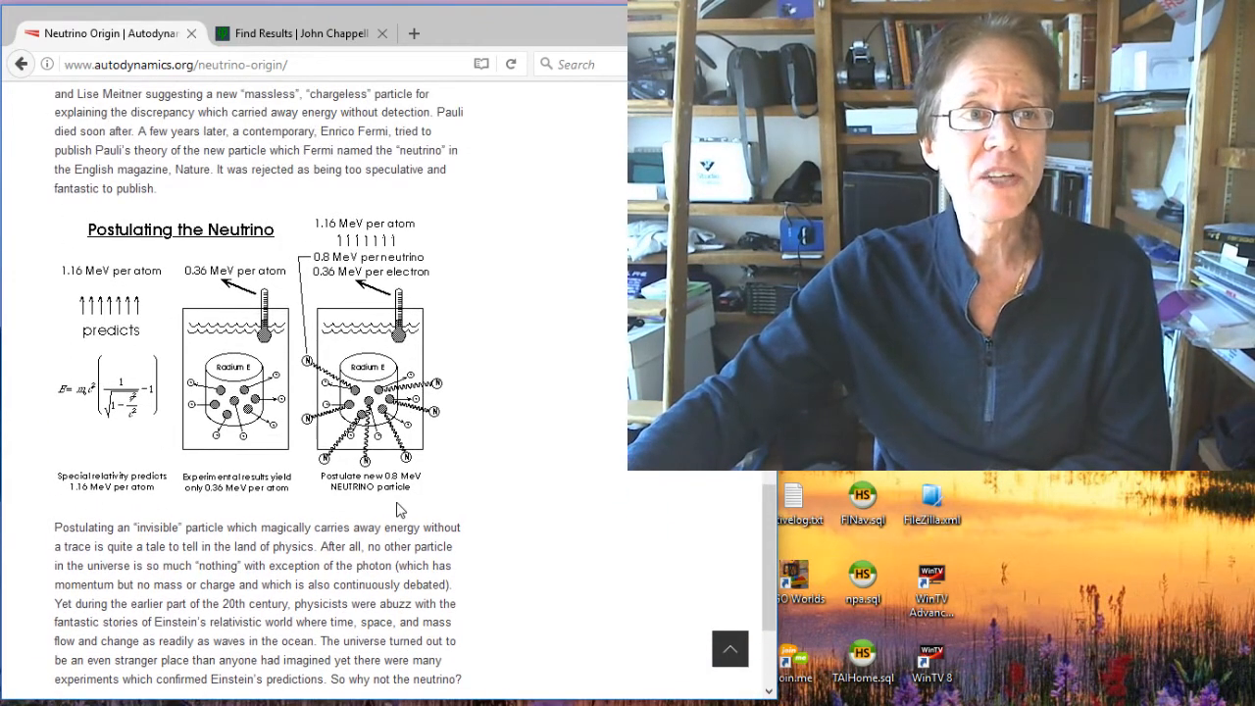
pyautogui.scroll(-3)
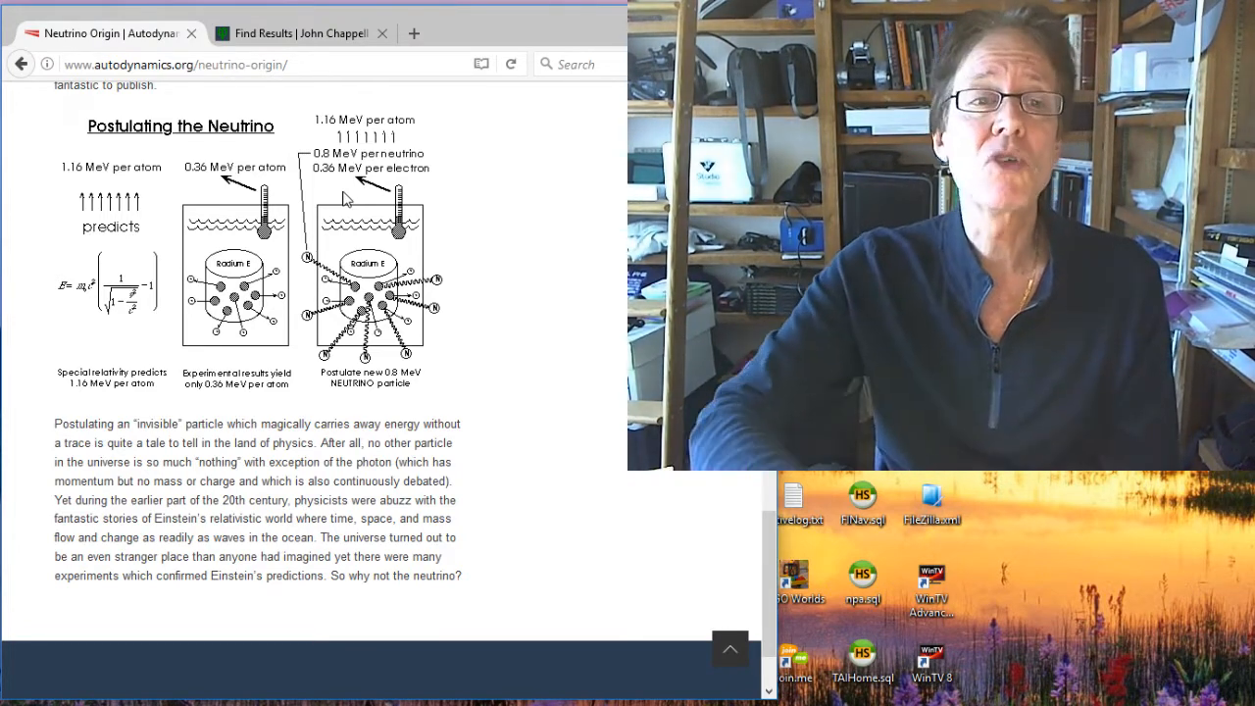
pyautogui.scroll(3)
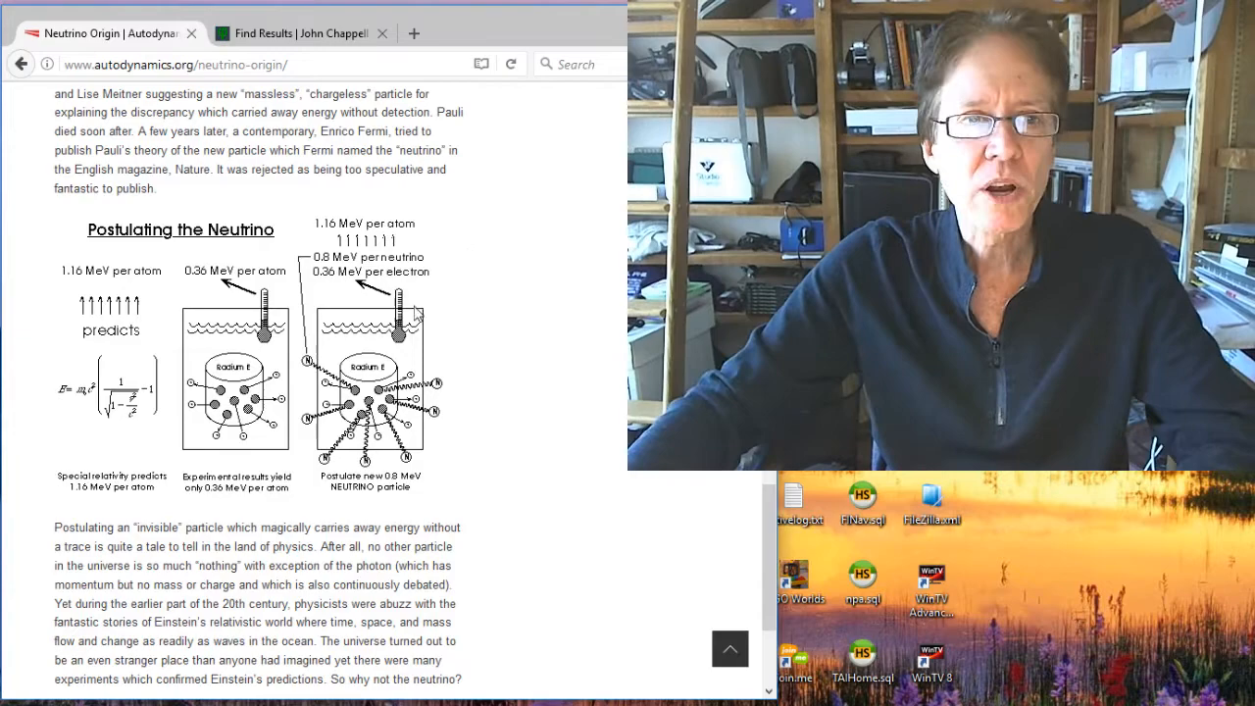
pyautogui.scroll(3)
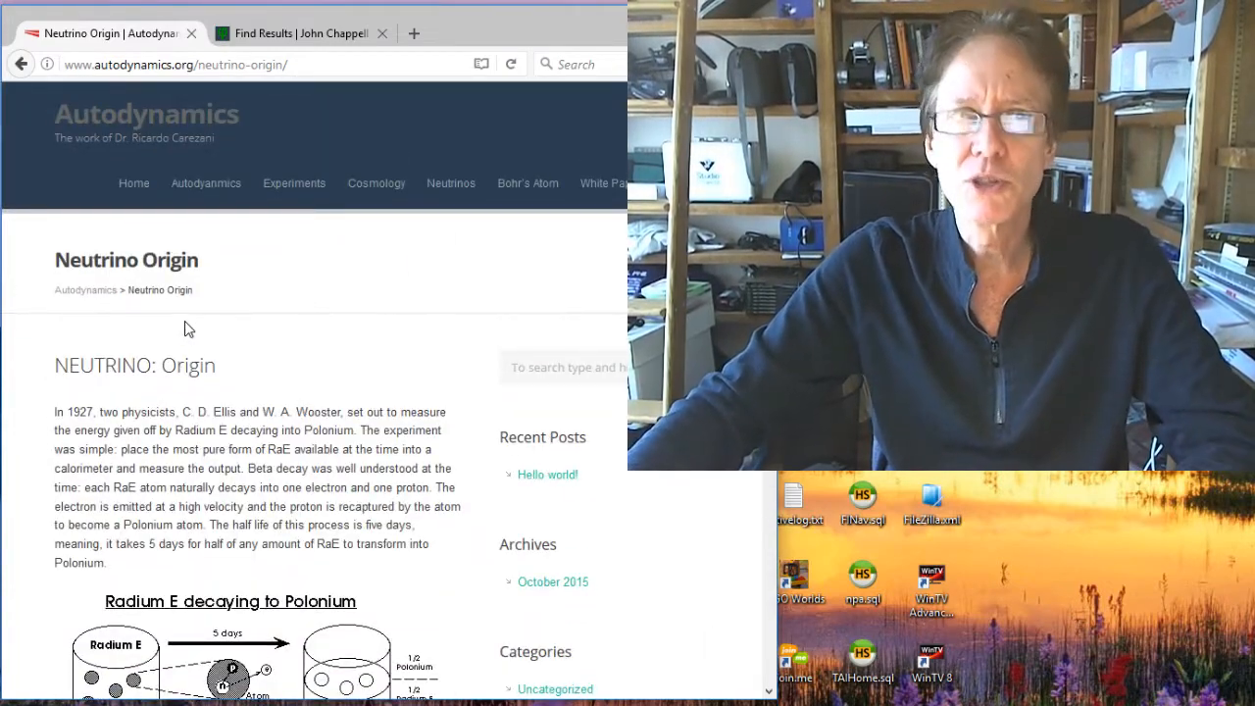
# Go back to the Neutrinos overview page and bring its For Physicists article list into view
pyautogui.click(21, 63)
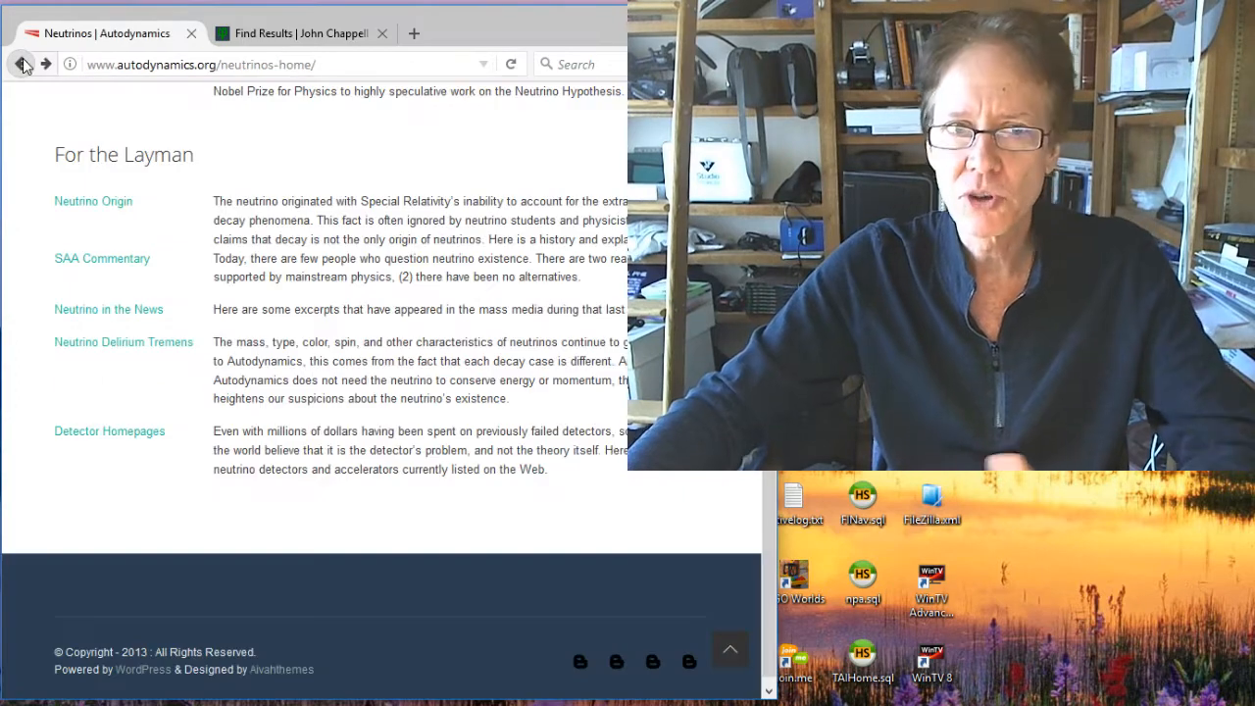
pyautogui.scroll(3)
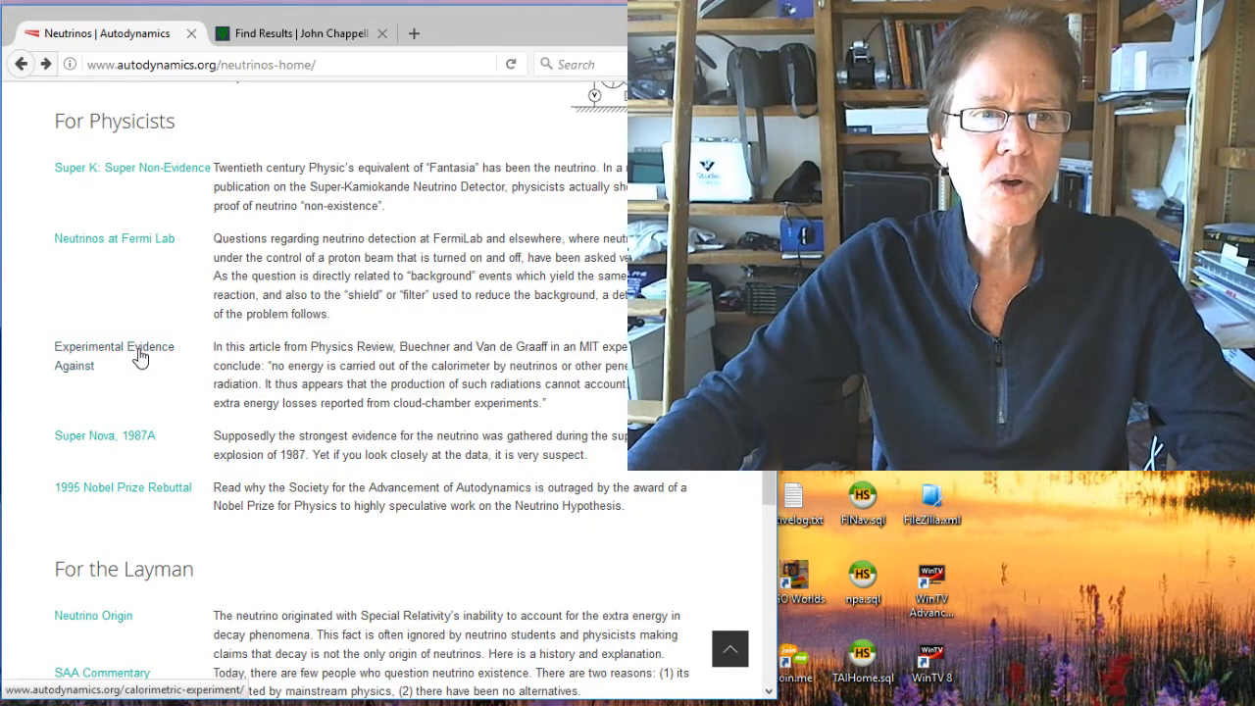
# Open the Calorimetric Experiment paper from the For Physicists list and skim its opening
pyautogui.click(113, 355)
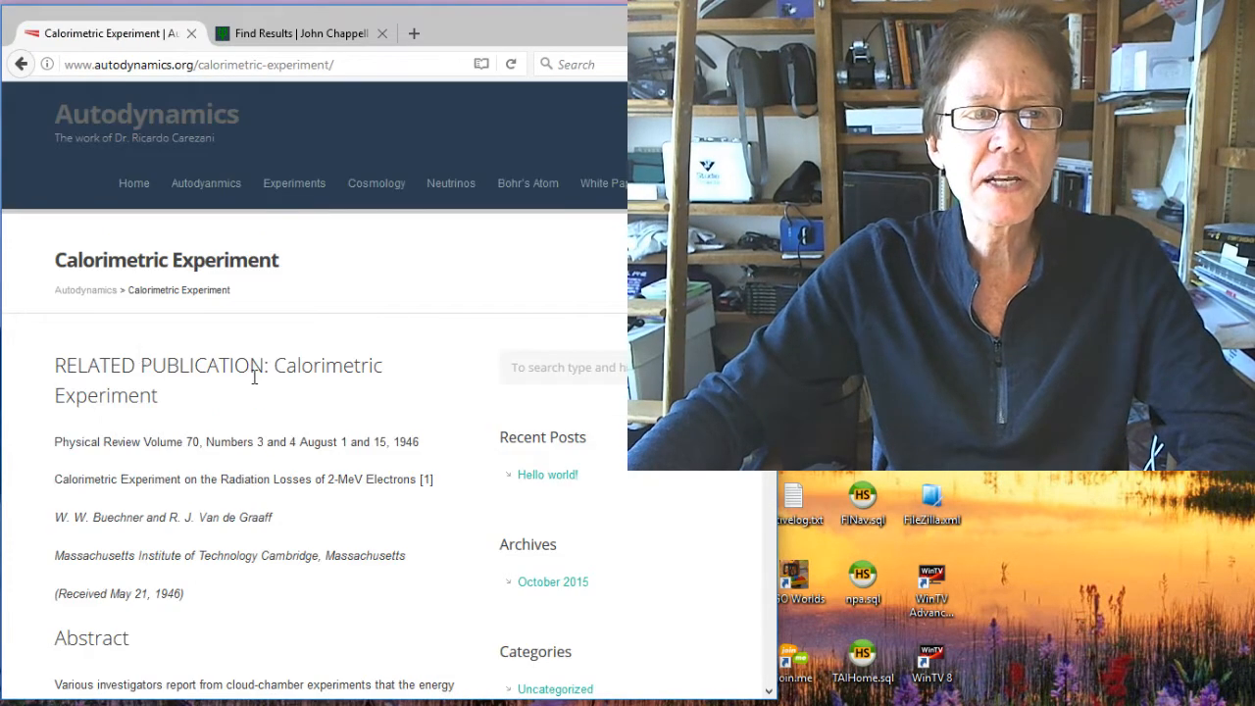
pyautogui.scroll(-3)
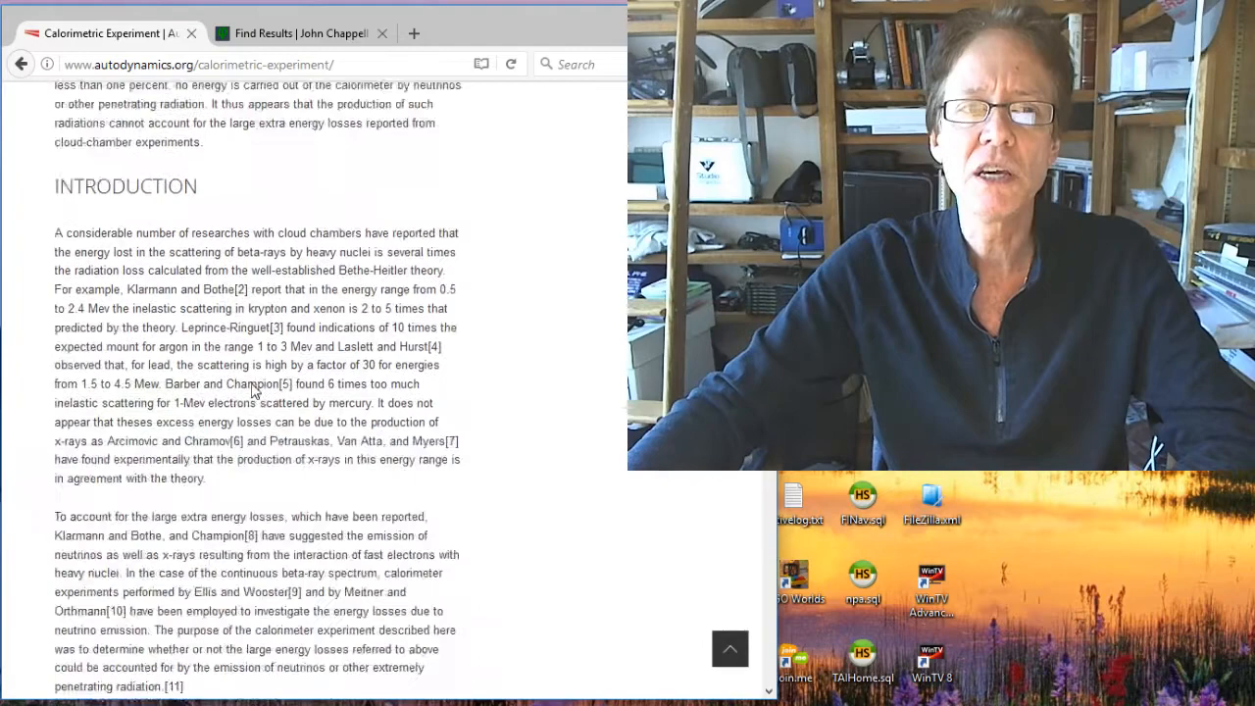
pyautogui.scroll(-3)
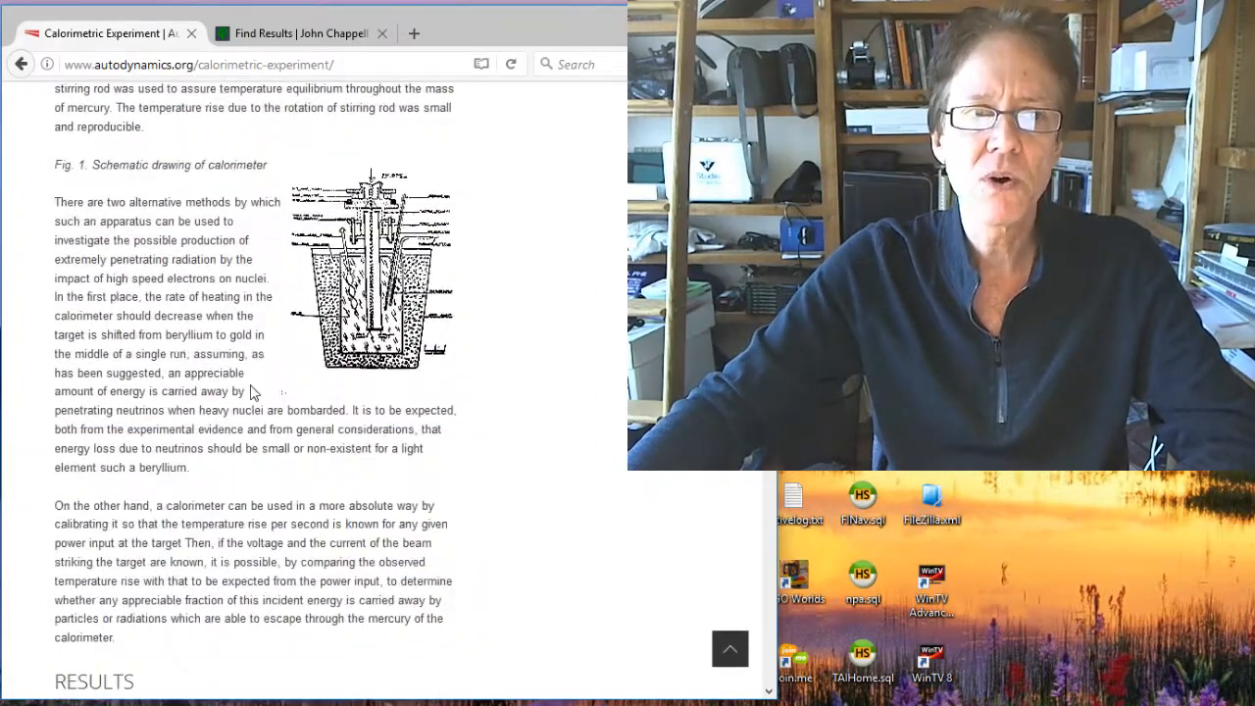
pyautogui.scroll(3)
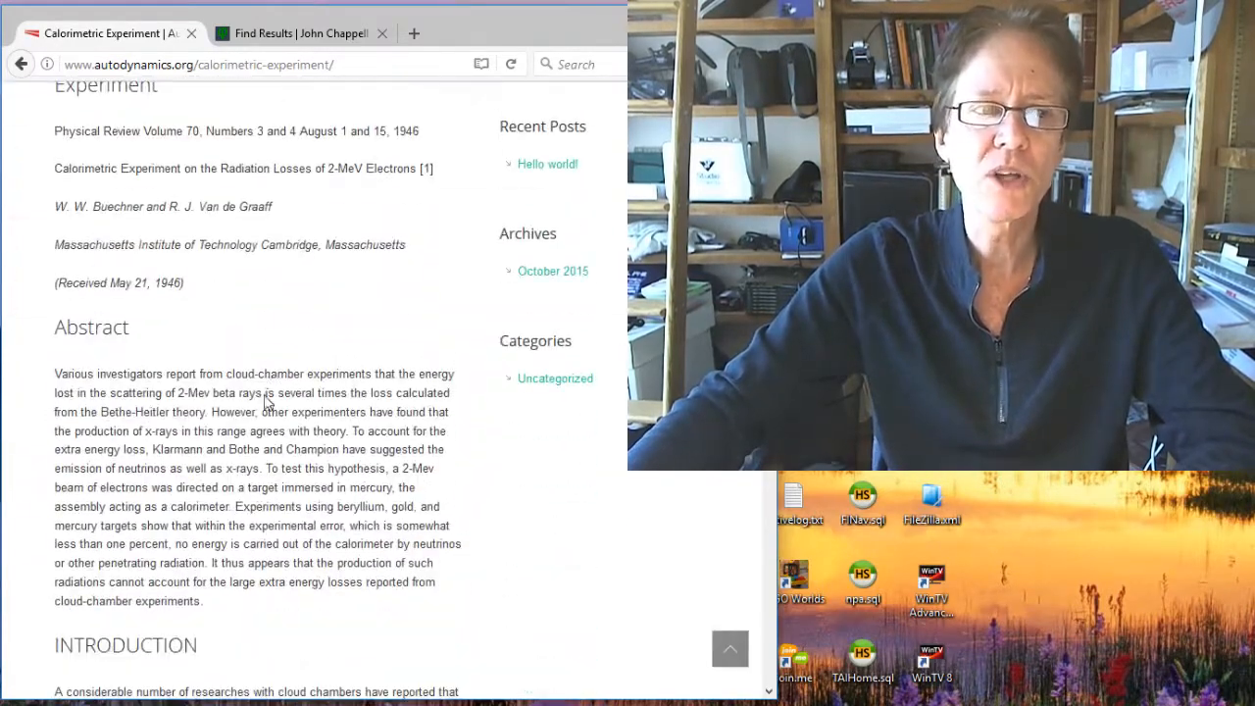
pyautogui.scroll(3)
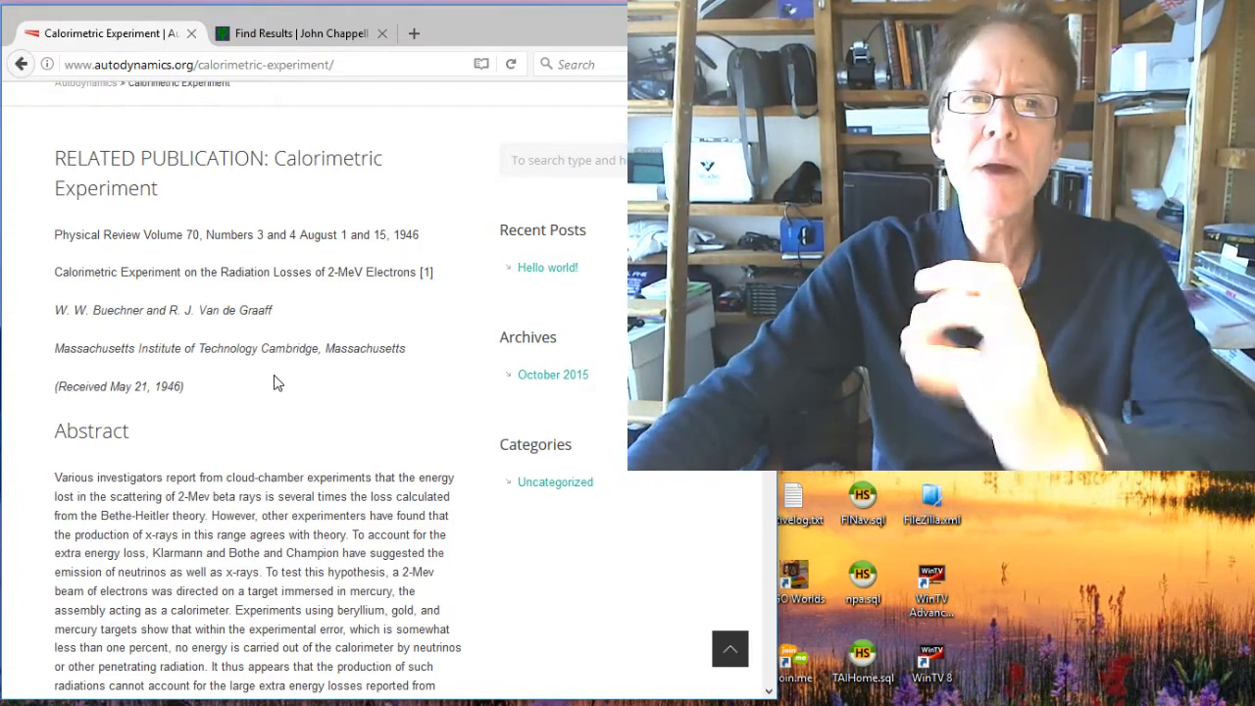
# Read down through the paper's Discussion section
pyautogui.scroll(-3)
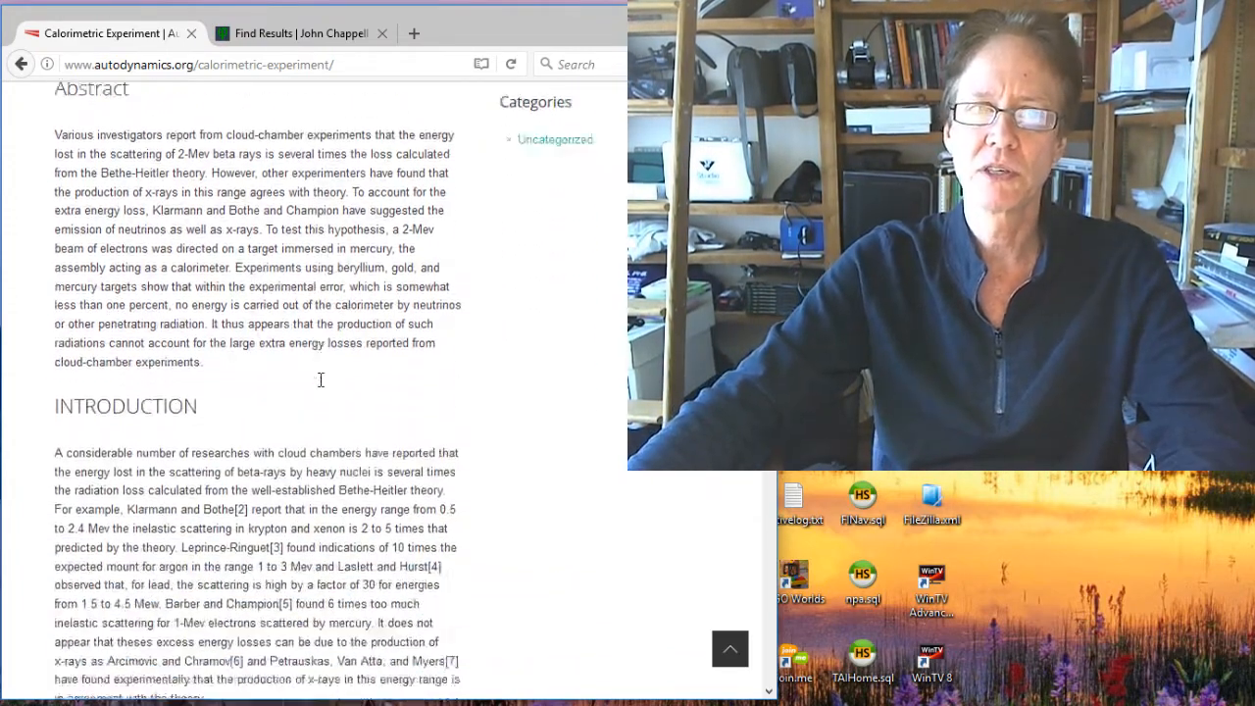
pyautogui.scroll(-3)
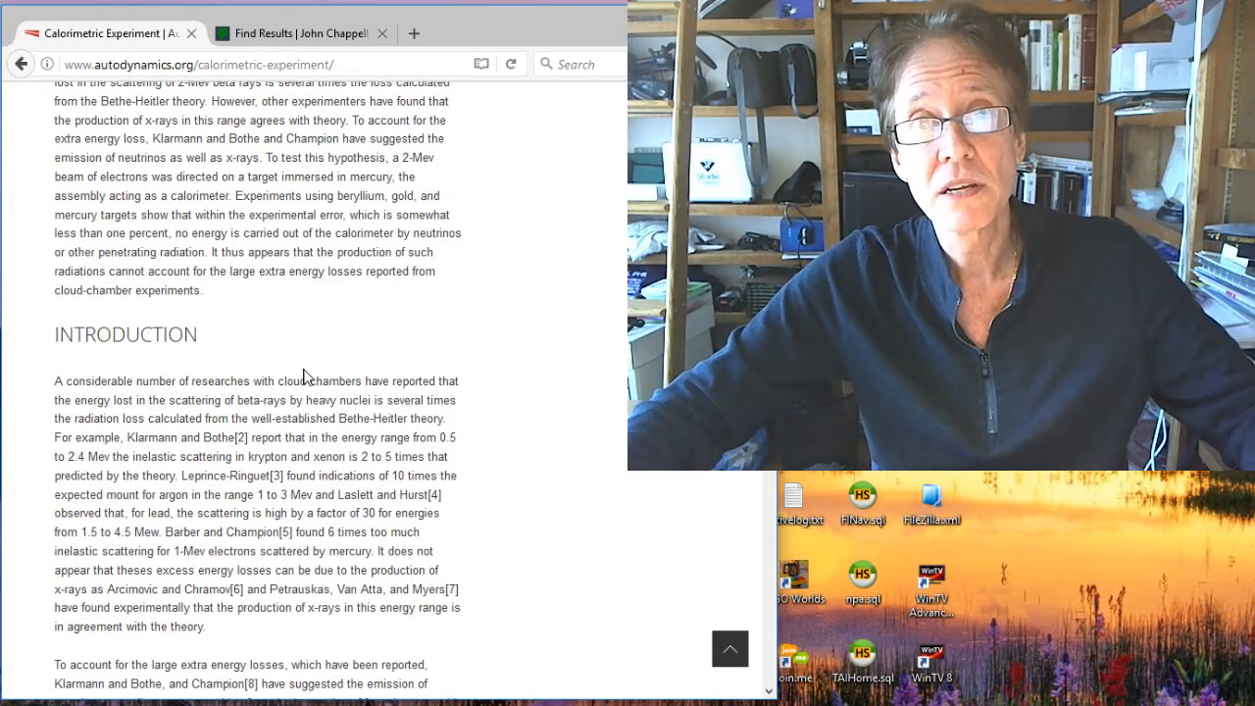
pyautogui.scroll(-3)
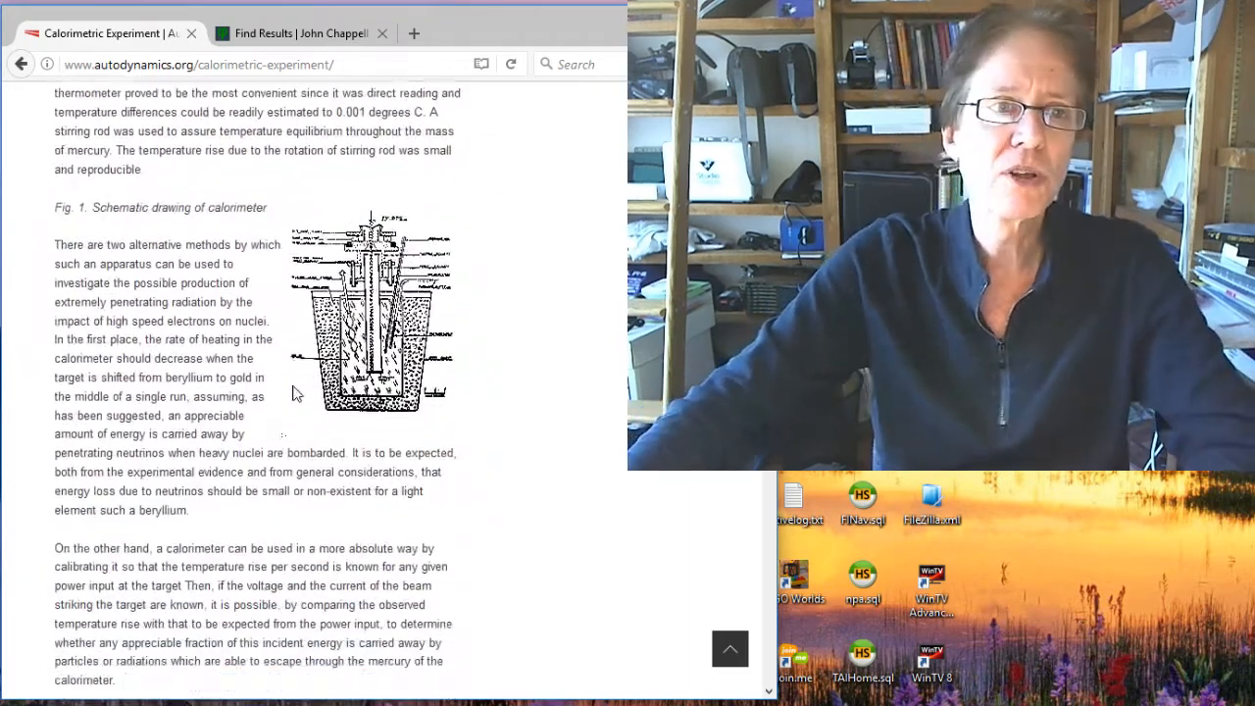
pyautogui.scroll(-3)
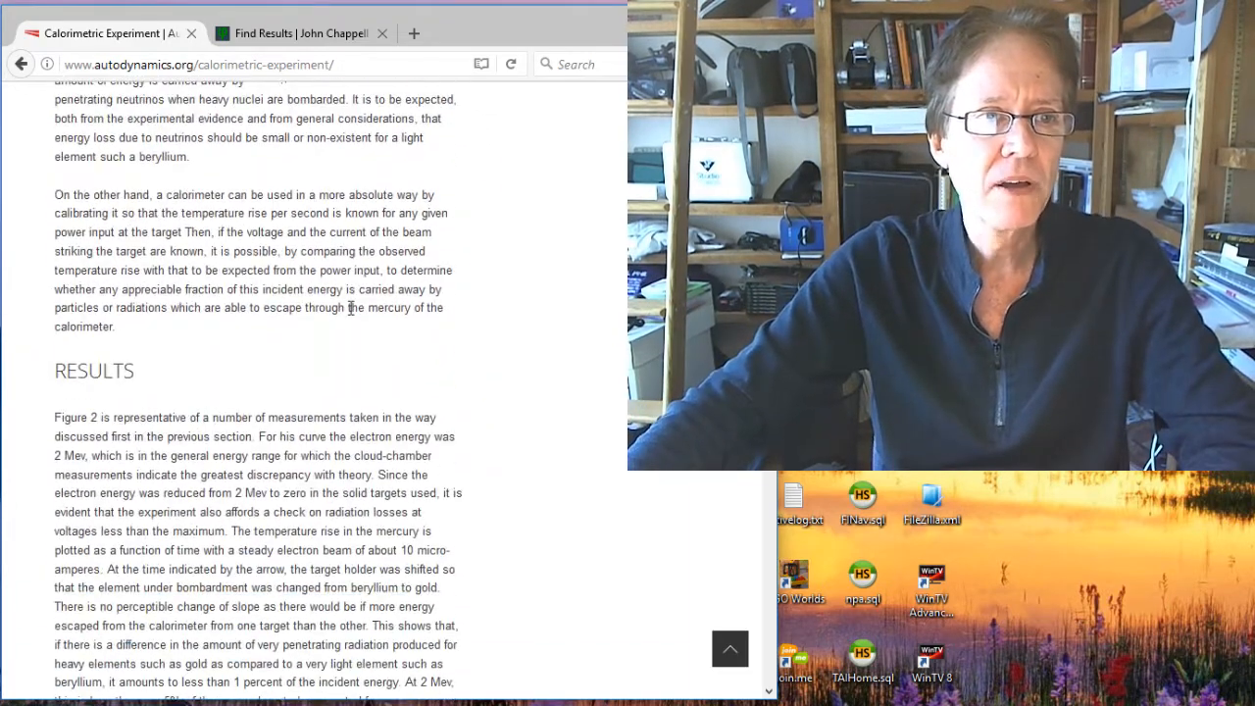
pyautogui.scroll(-3)
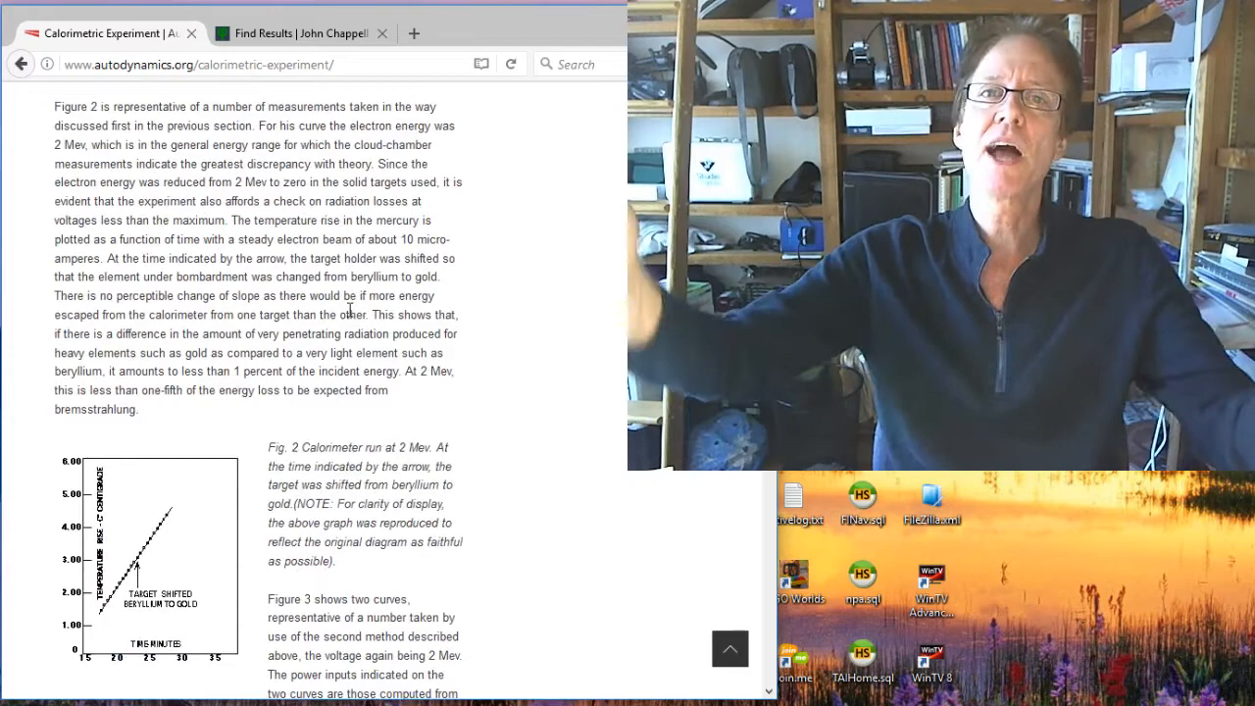
pyautogui.scroll(-3)
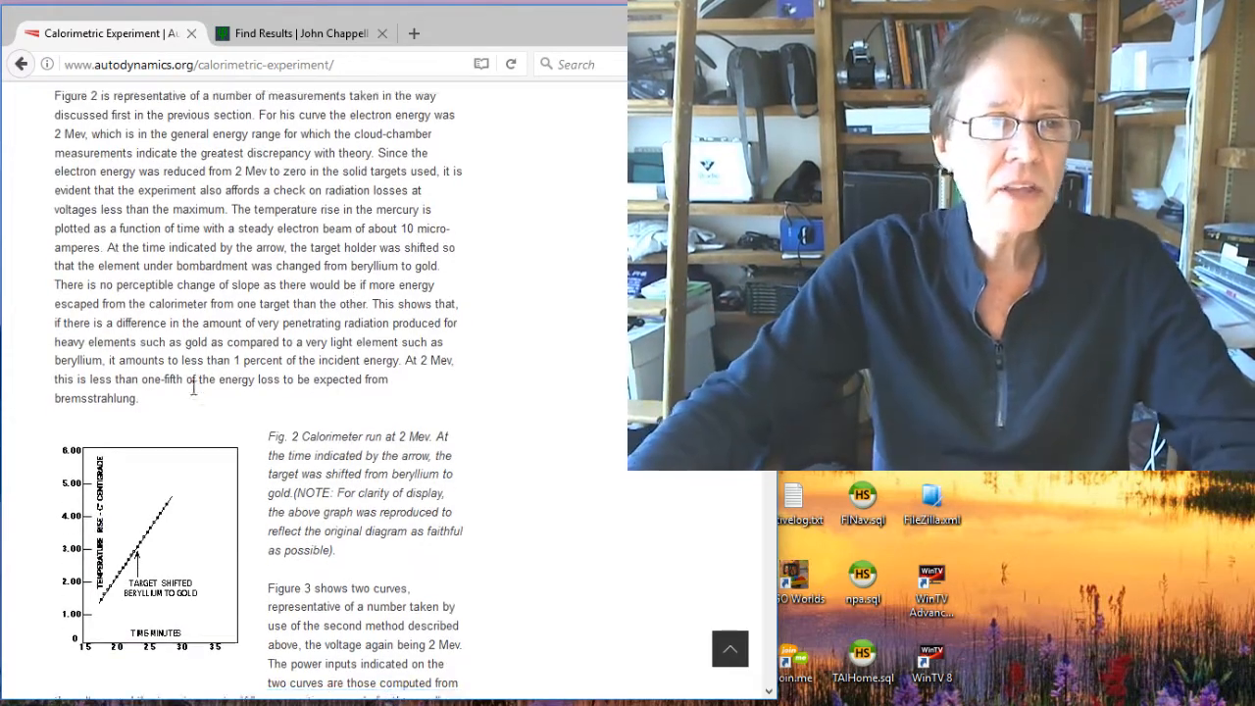
pyautogui.scroll(-3)
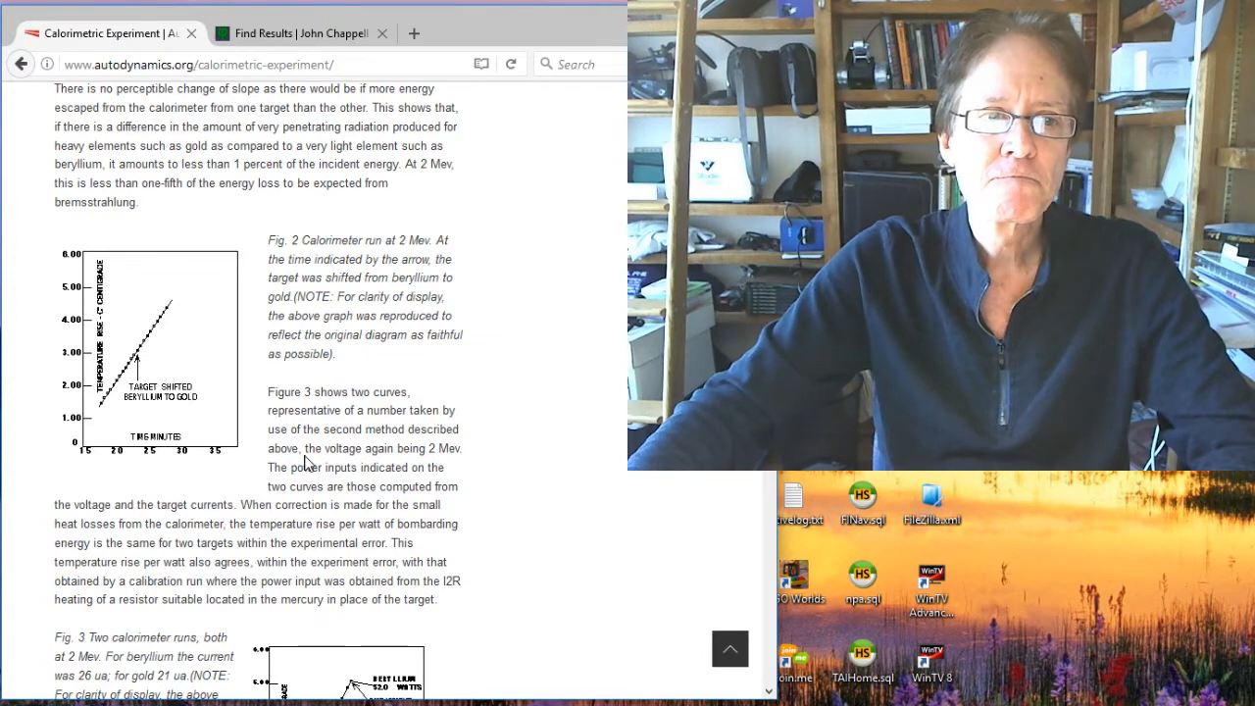
pyautogui.scroll(-3)
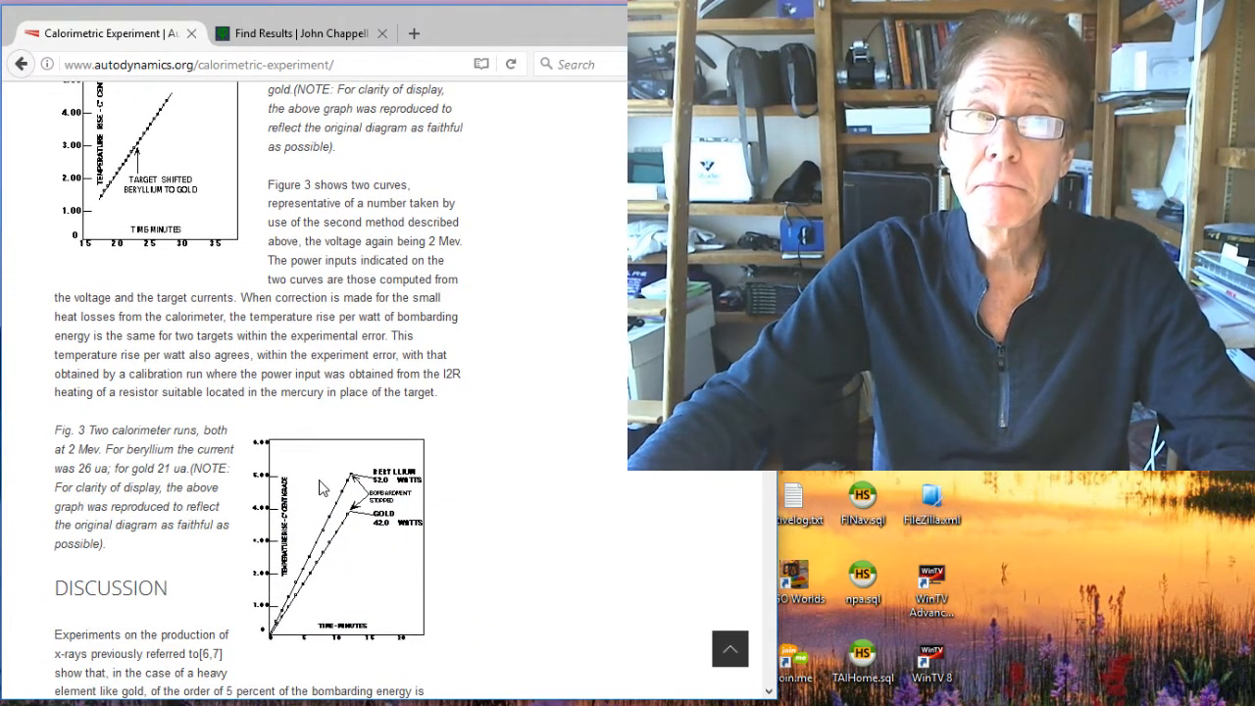
# Continue past the conclusion to the Acknowledgments and Footnotes headings
pyautogui.scroll(3)
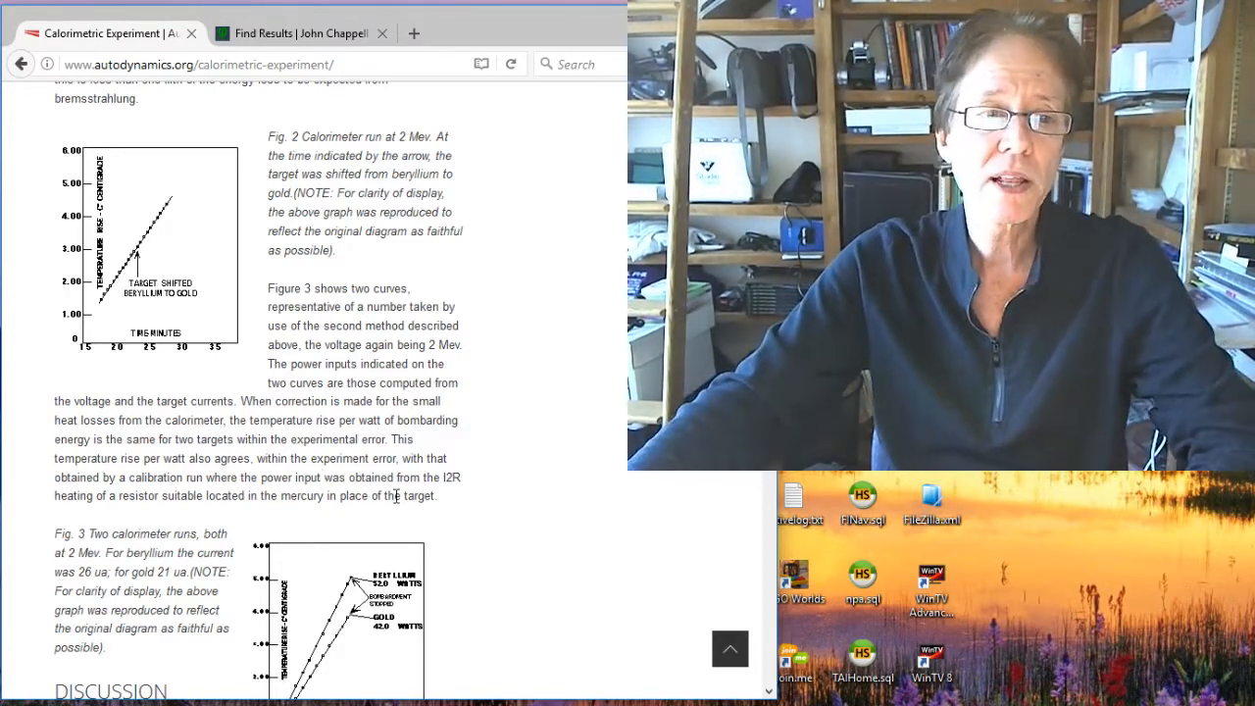
pyautogui.scroll(-3)
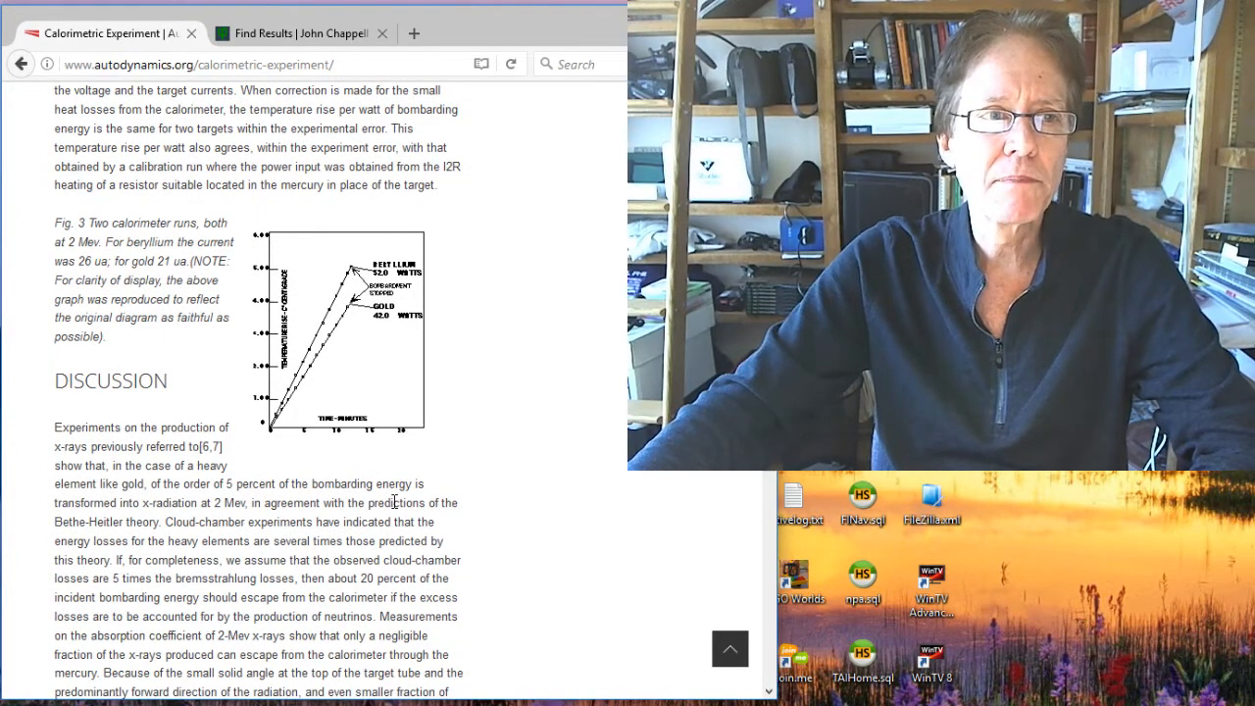
pyautogui.scroll(-3)
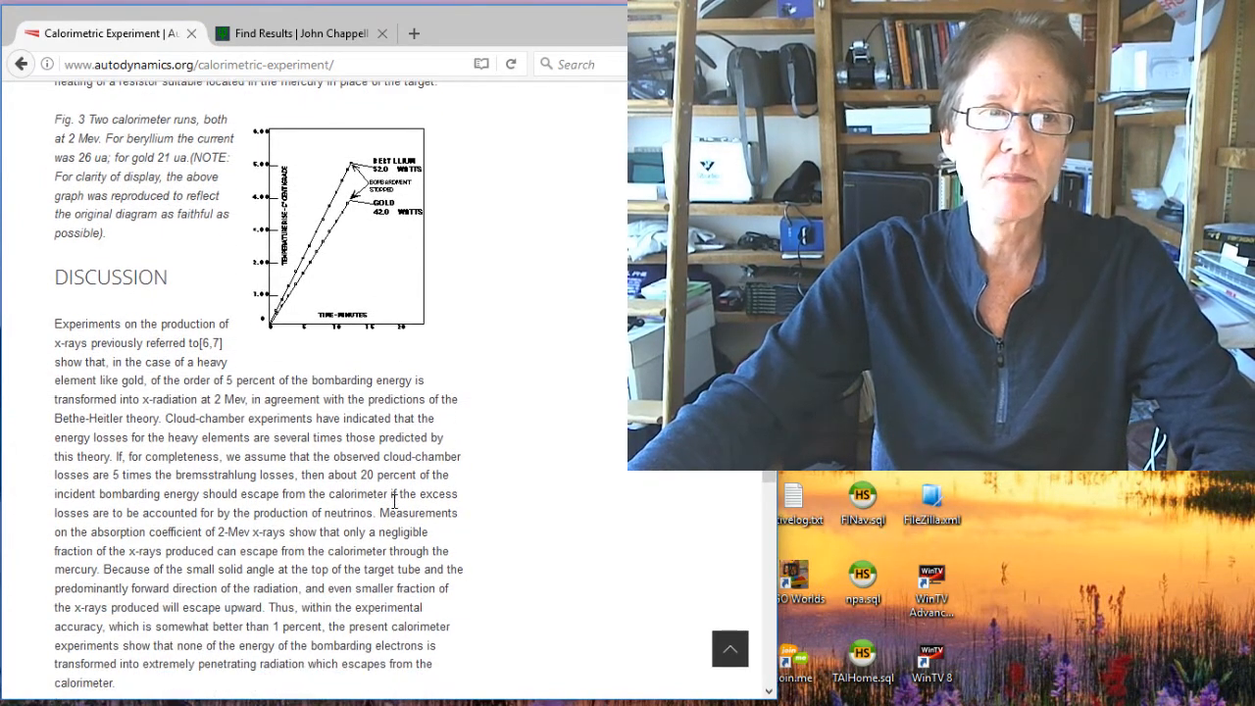
pyautogui.scroll(-3)
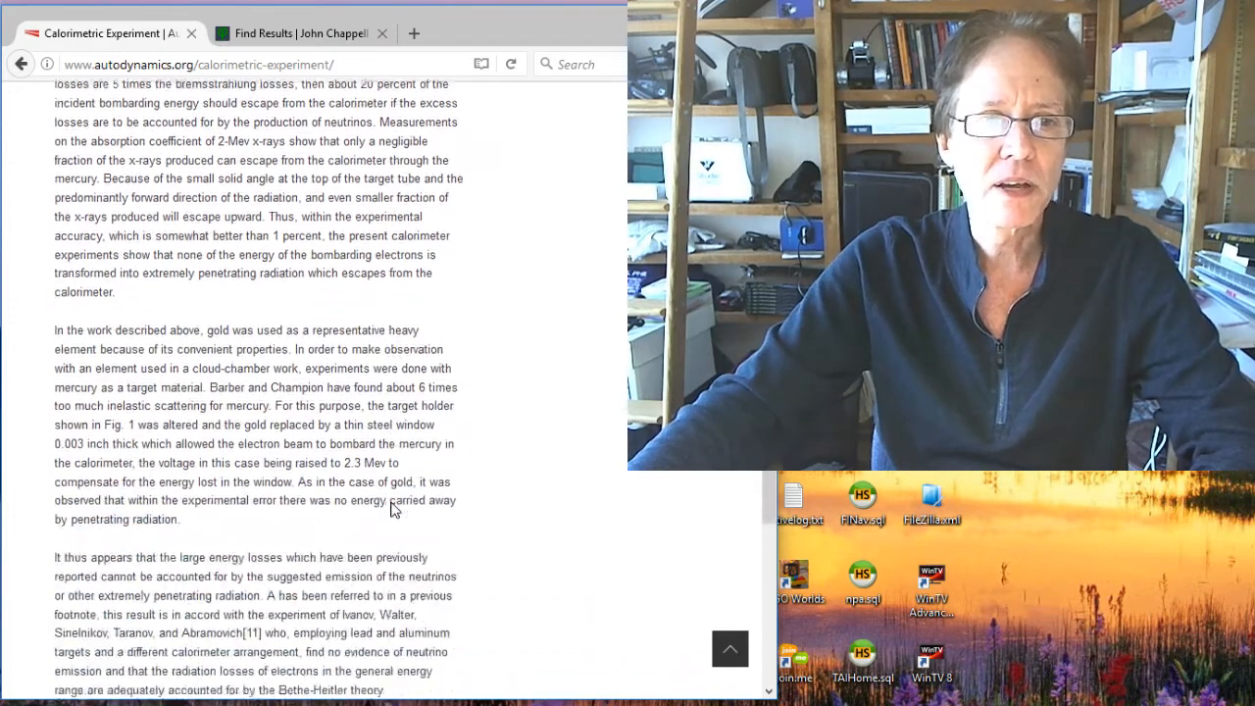
pyautogui.scroll(-3)
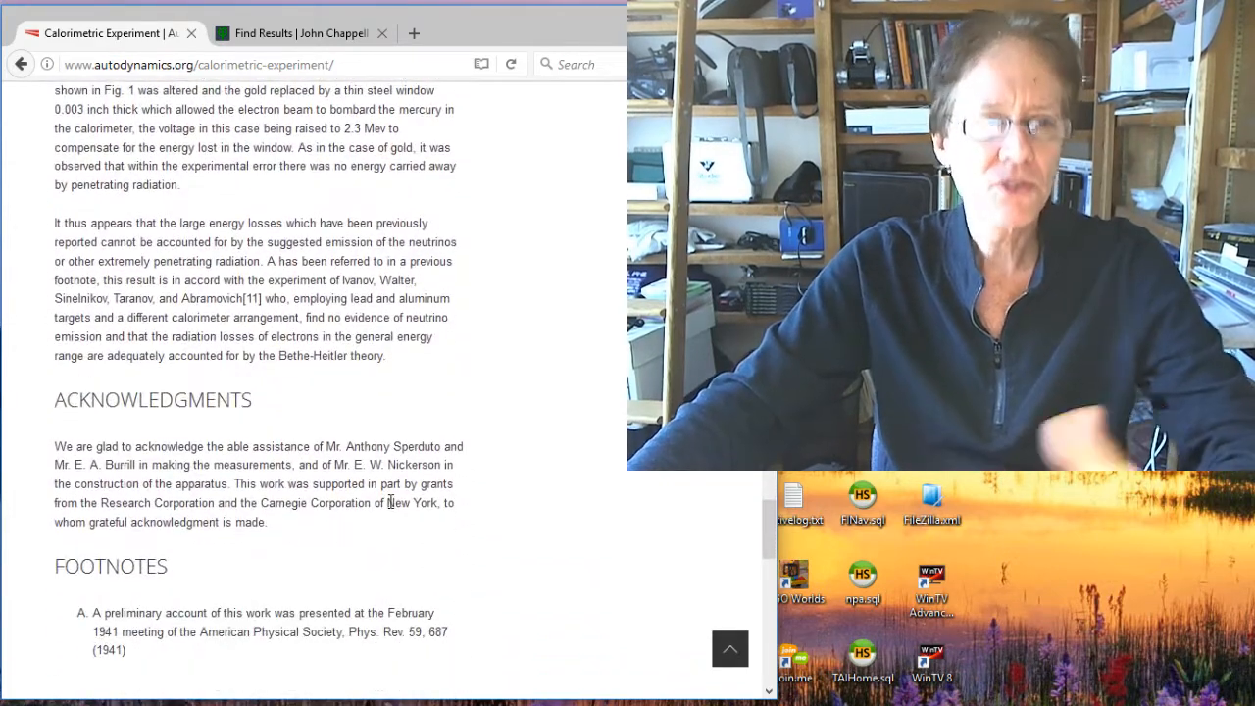
# Glance at the footnotes, then go back to the Neutrinos page's For Physicists list
pyautogui.scroll(-3)
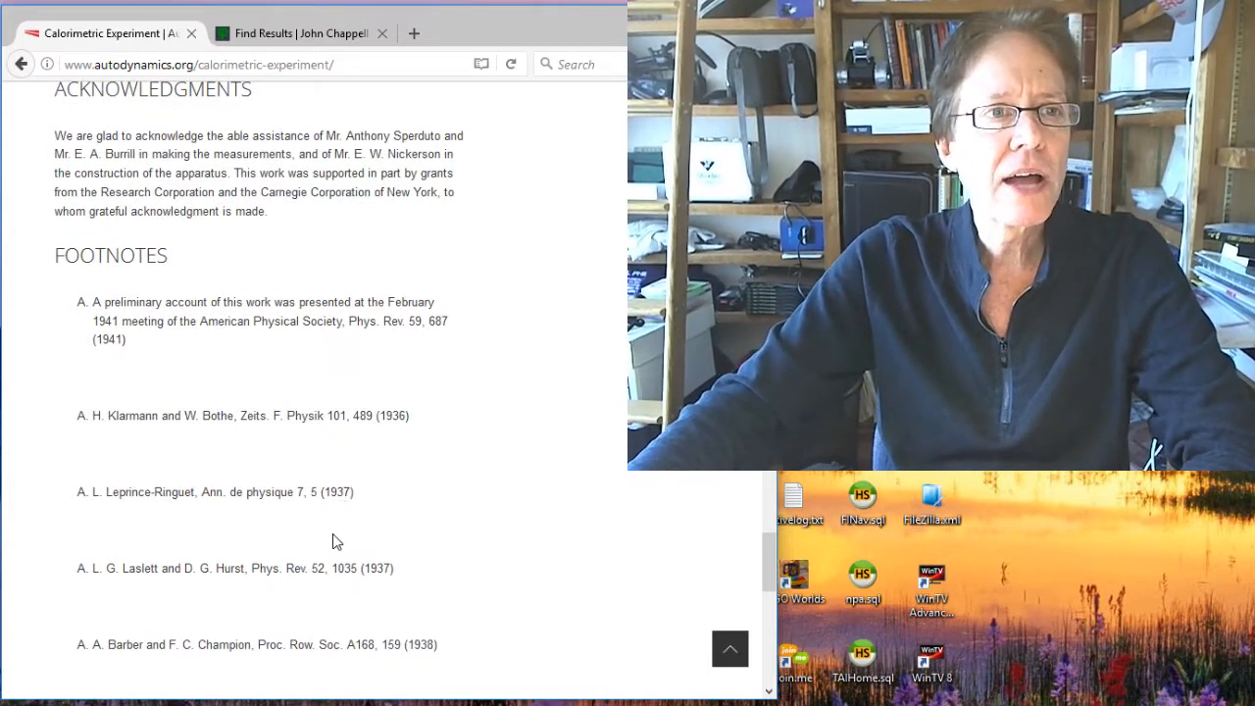
pyautogui.scroll(3)
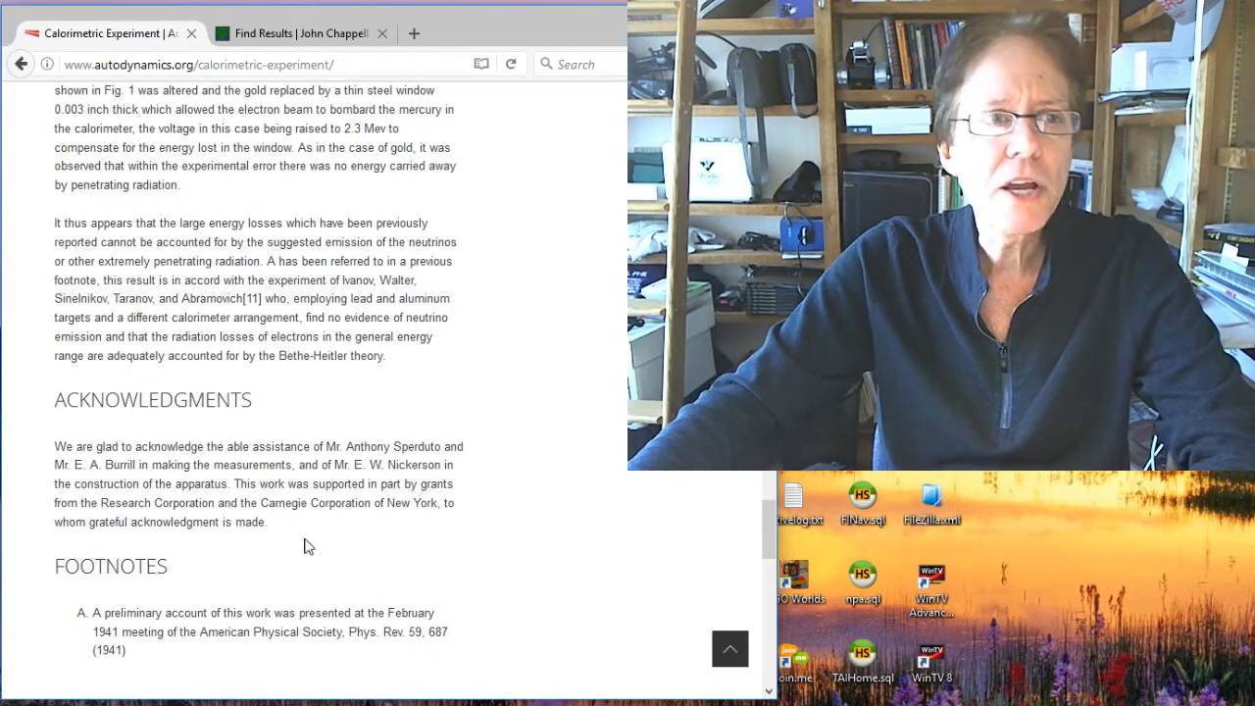
pyautogui.moveTo(302, 569)
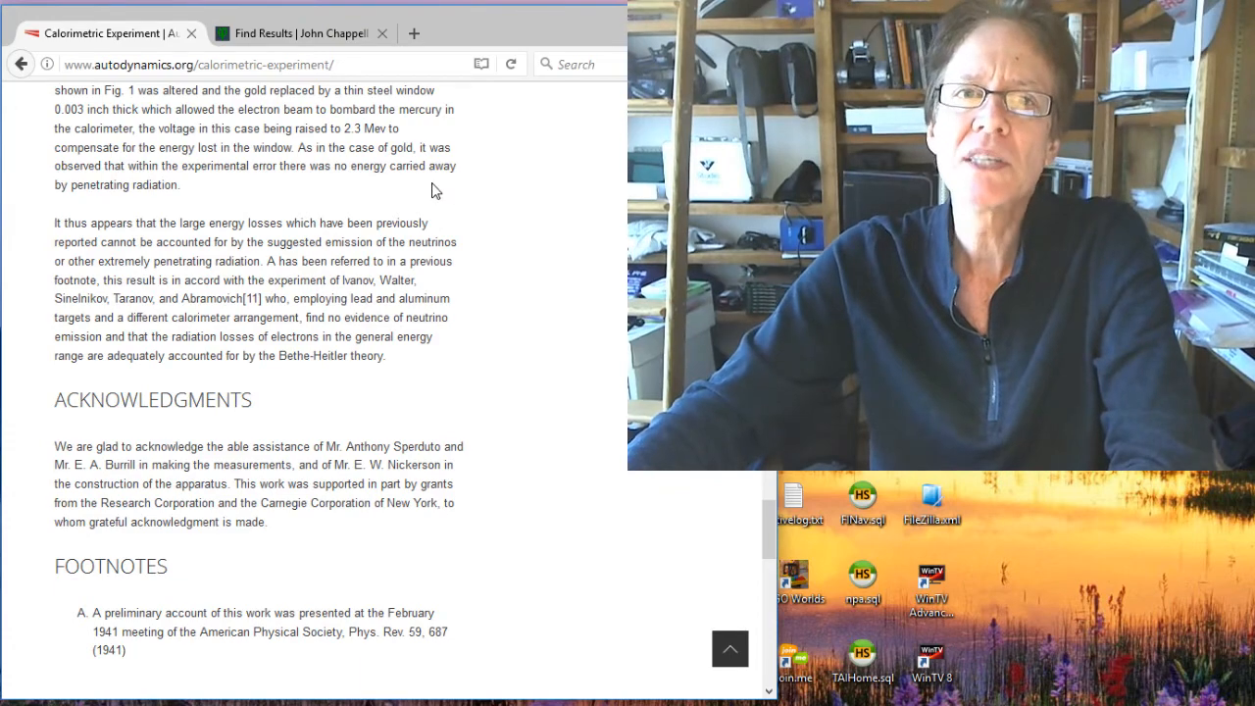
pyautogui.click(22, 62)
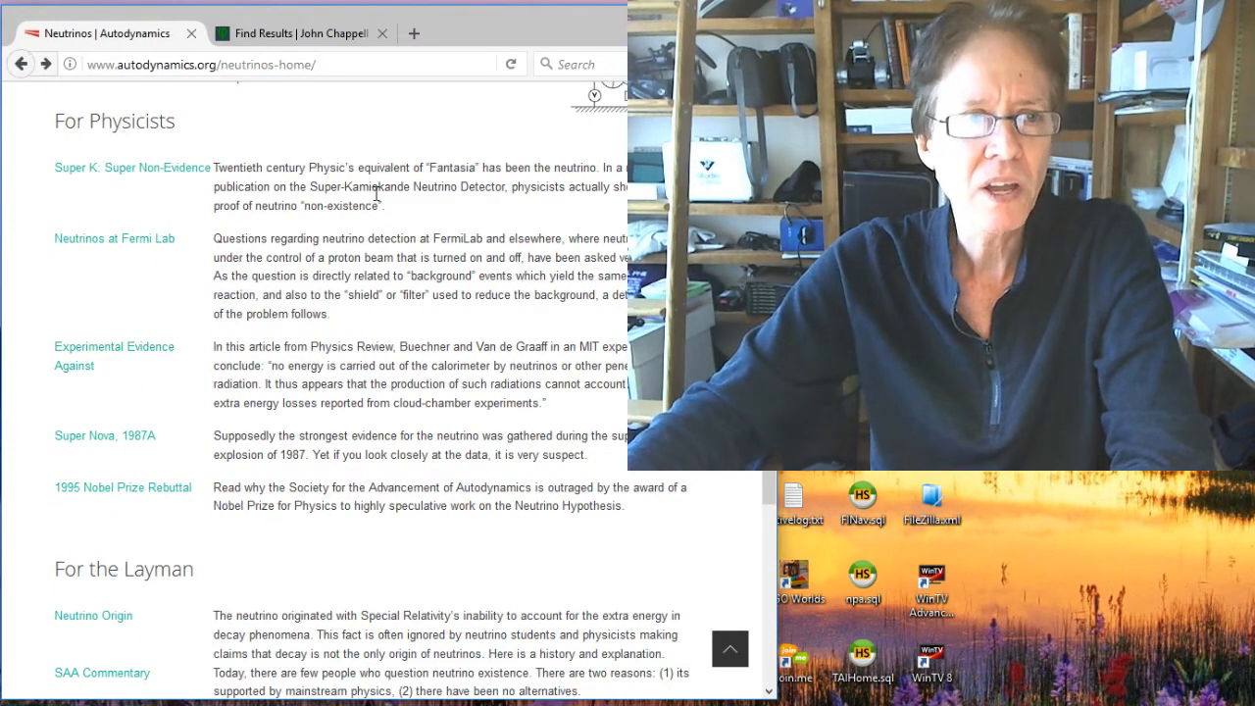
pyautogui.scroll(-3)
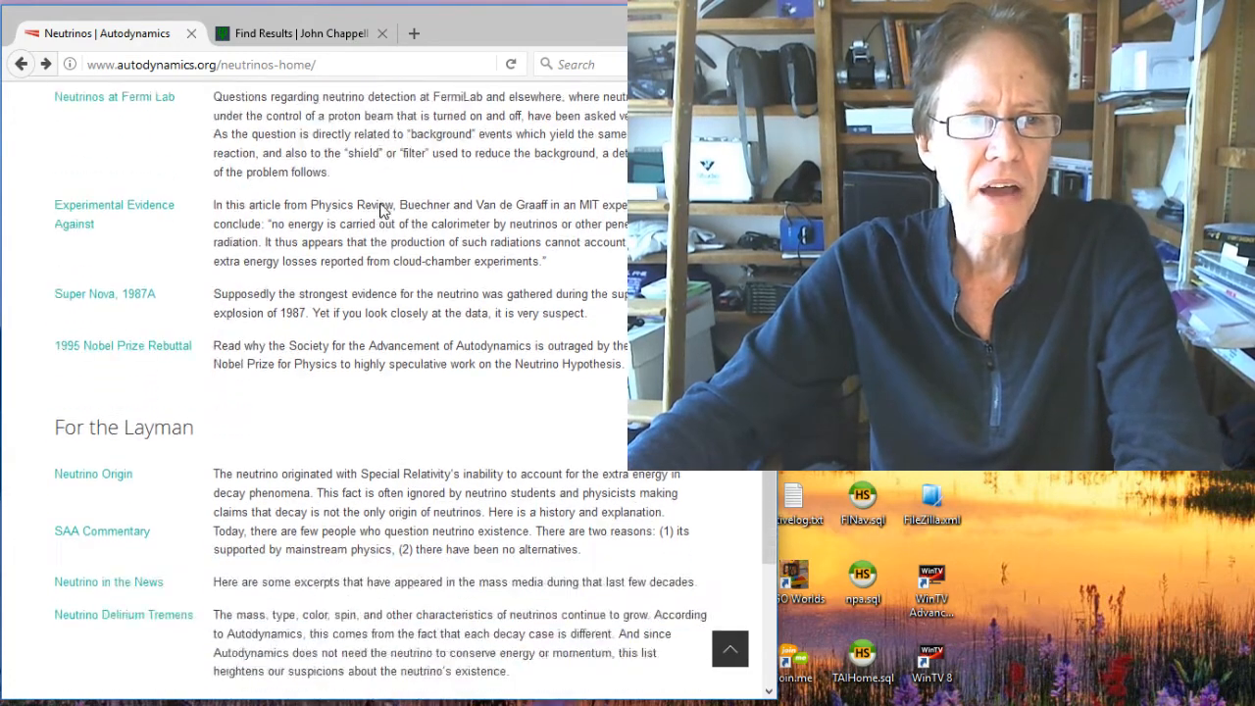
pyautogui.scroll(3)
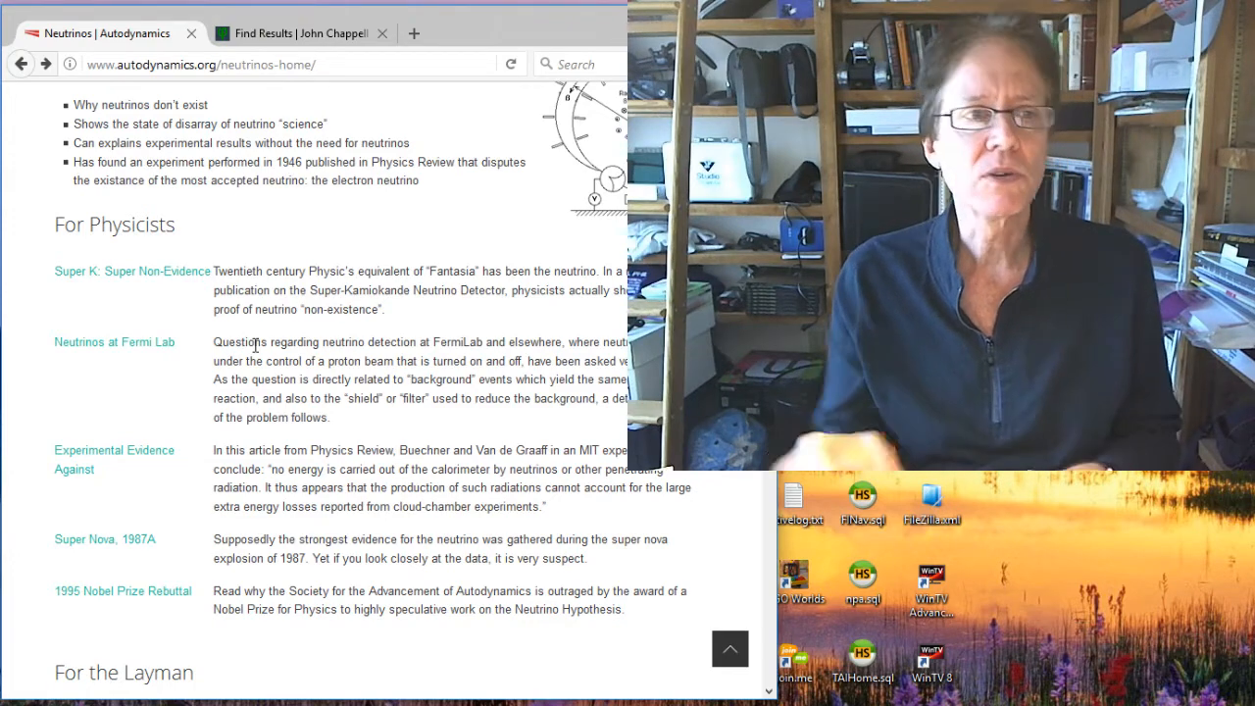
# Scroll the Neutrinos page back to its title and introductory summary bullets
pyautogui.scroll(-3)
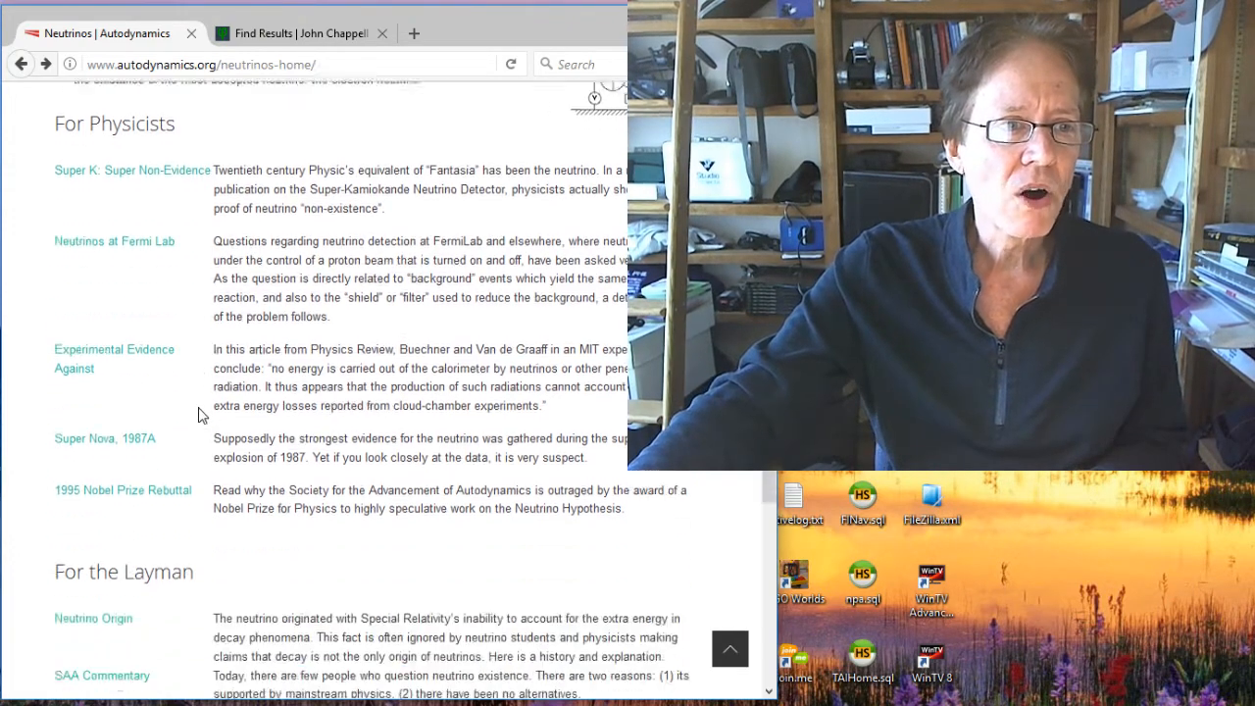
pyautogui.scroll(-3)
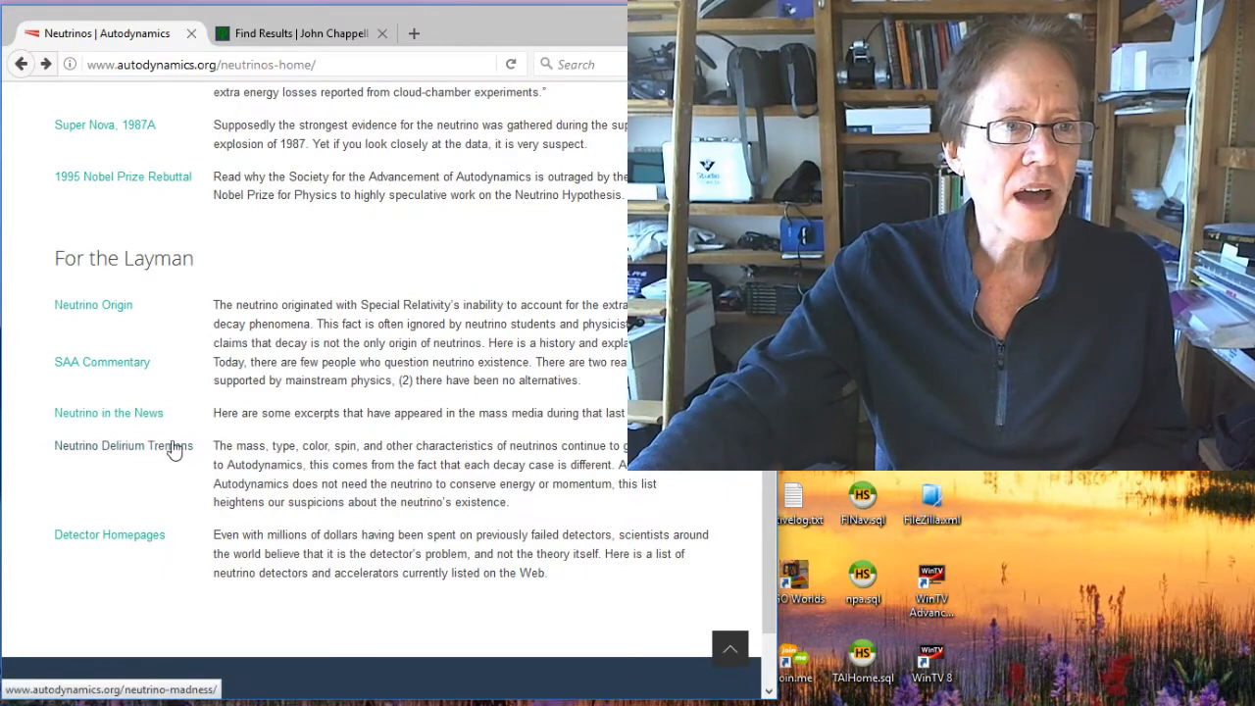
pyautogui.scroll(3)
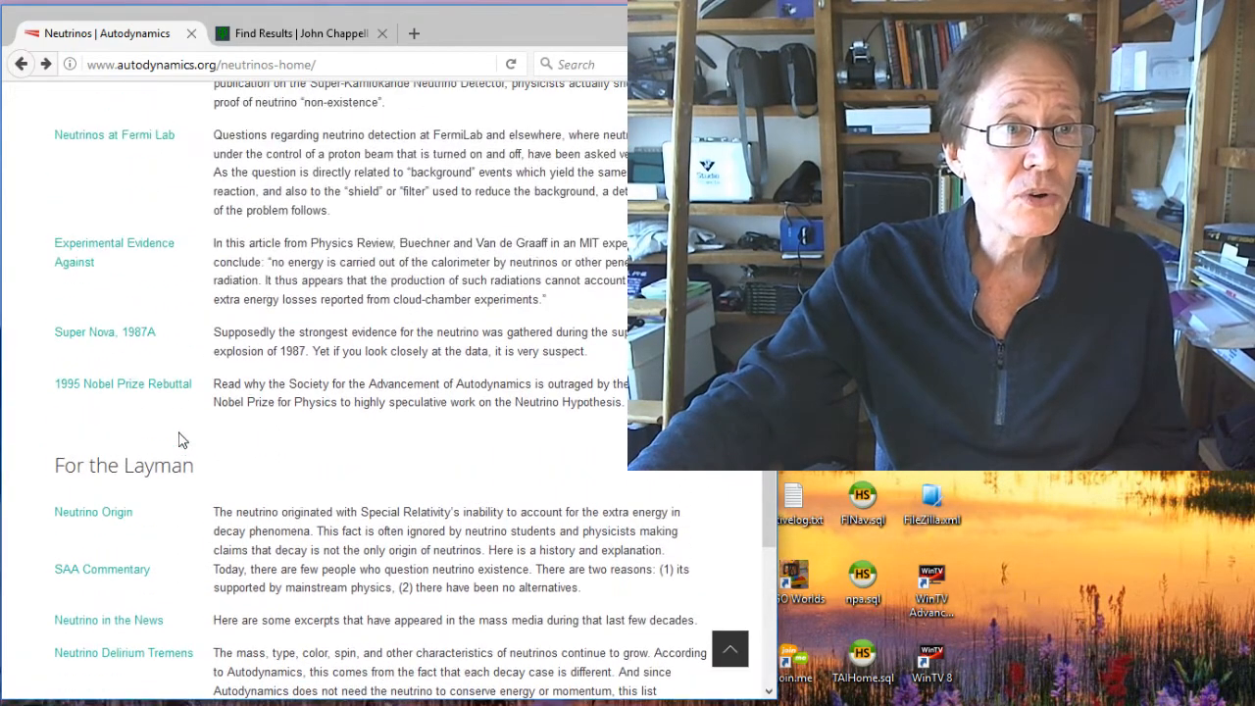
pyautogui.scroll(3)
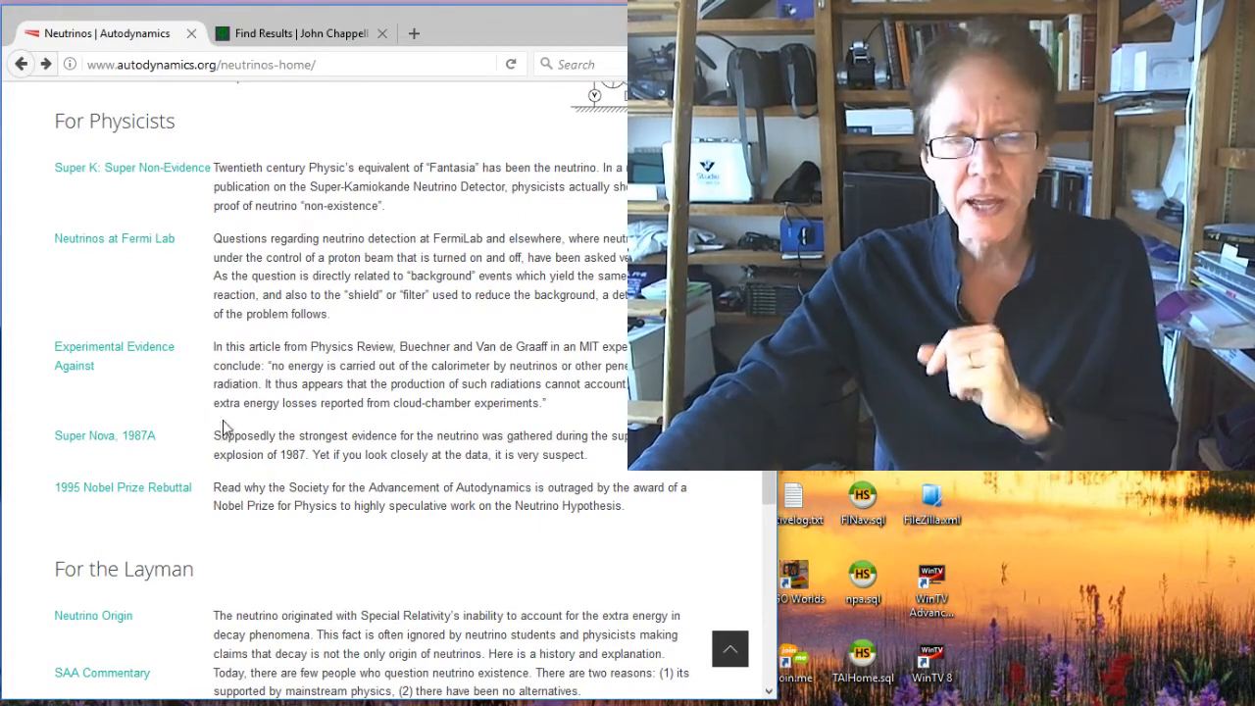
pyautogui.scroll(3)
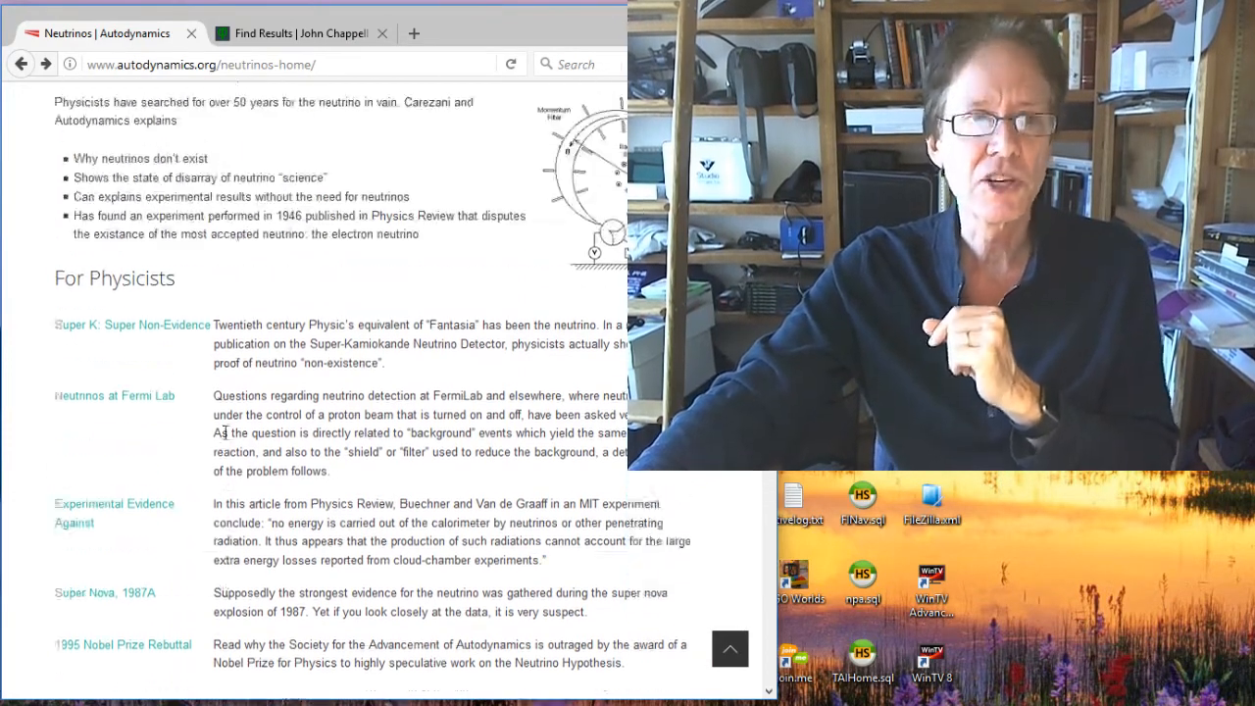
pyautogui.scroll(3)
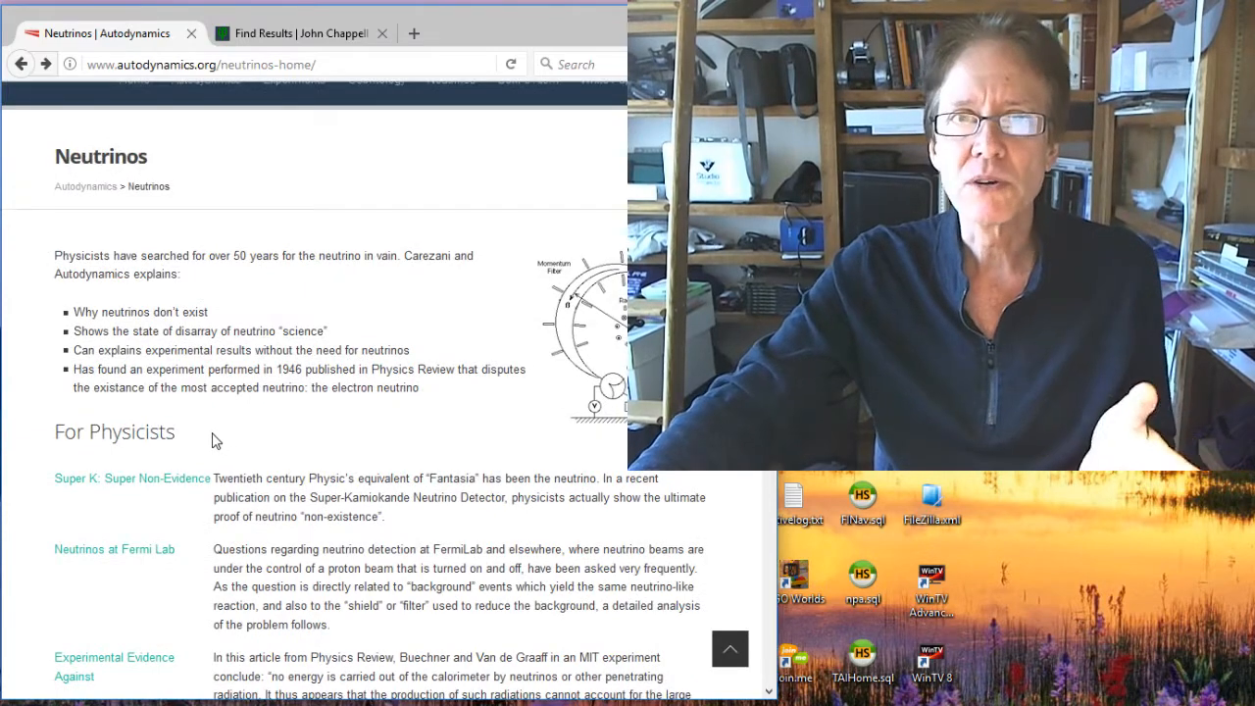